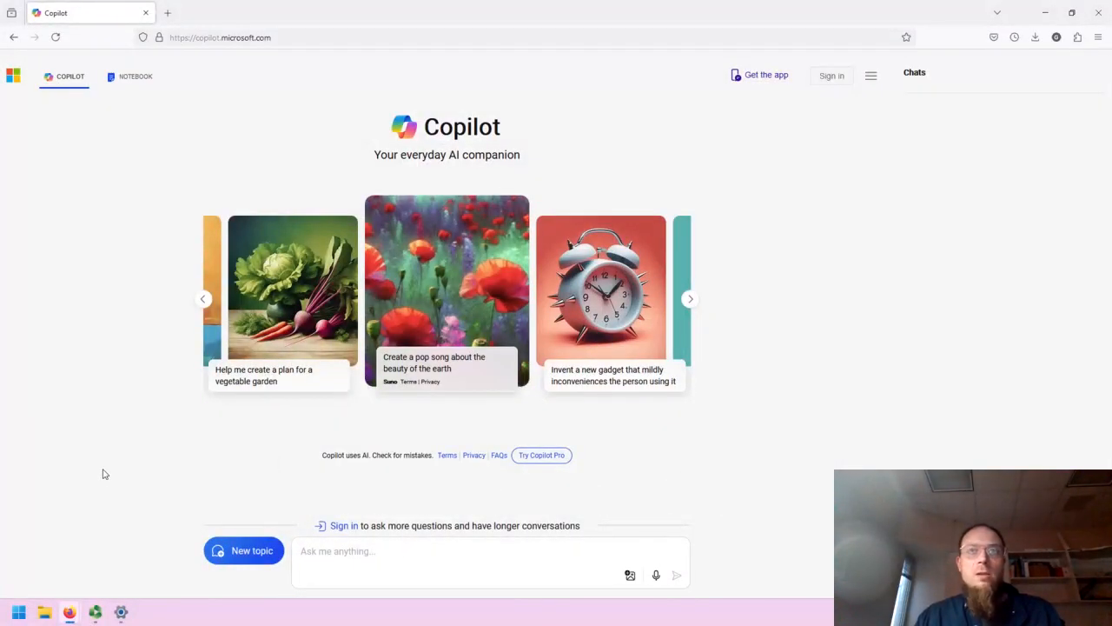
{"action": "mouse_move", "coordinate": [143, 448]}
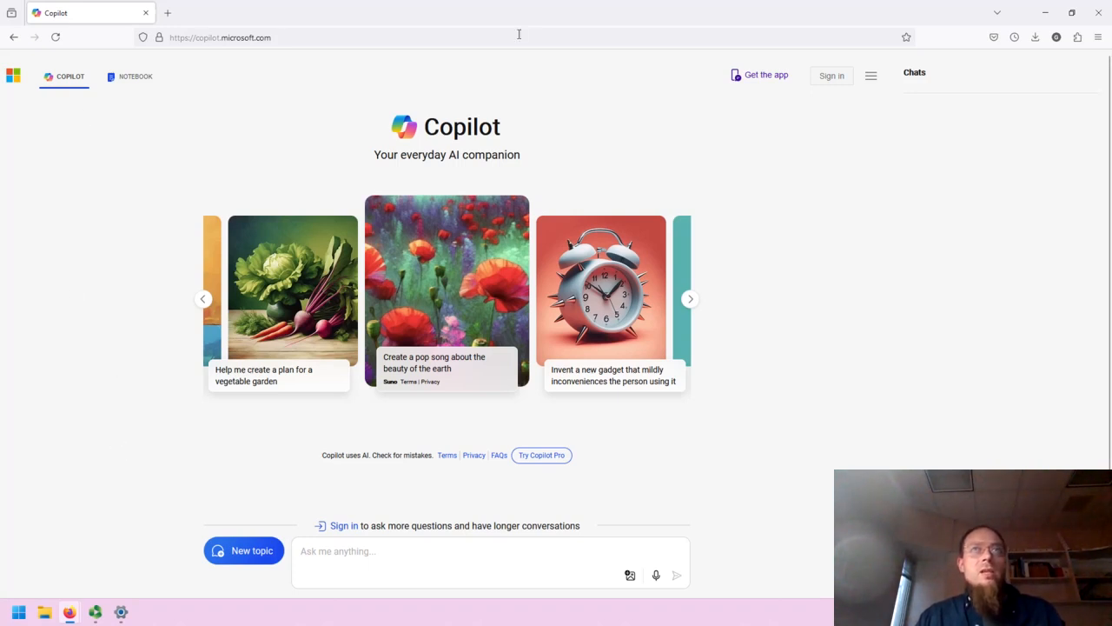
{"action": "mouse_move", "coordinate": [122, 424]}
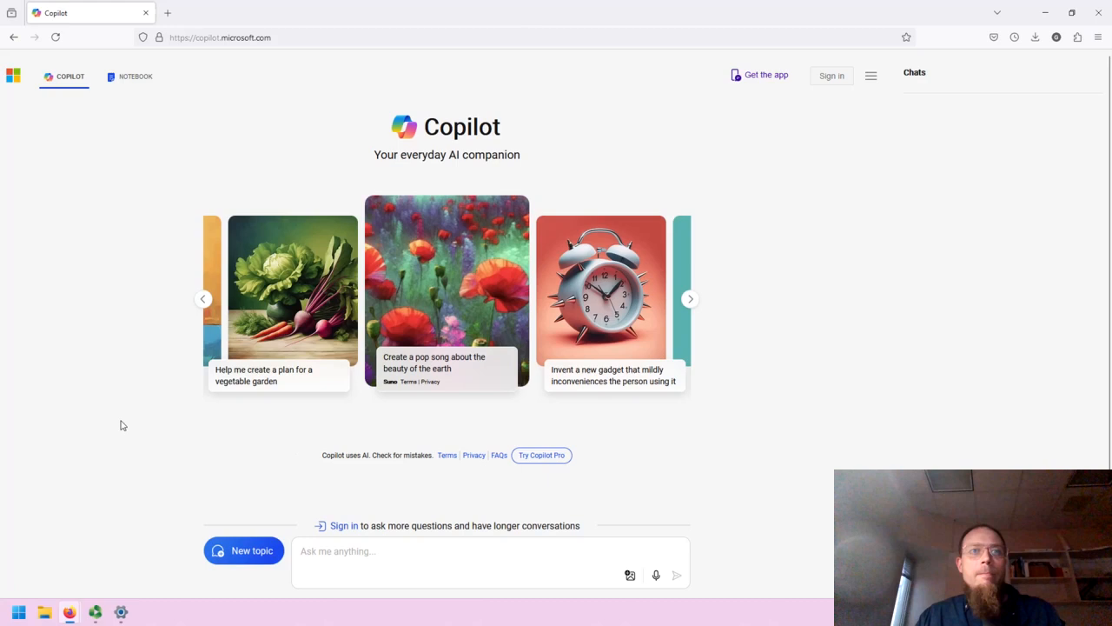
{"action": "mouse_move", "coordinate": [83, 422]}
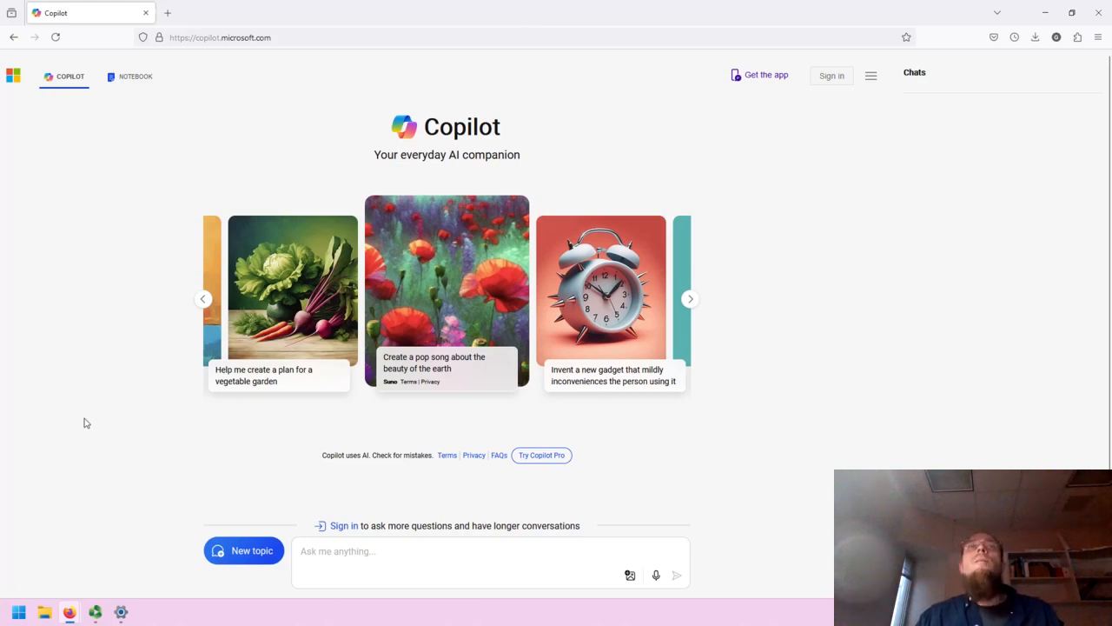
{"action": "mouse_move", "coordinate": [78, 435]}
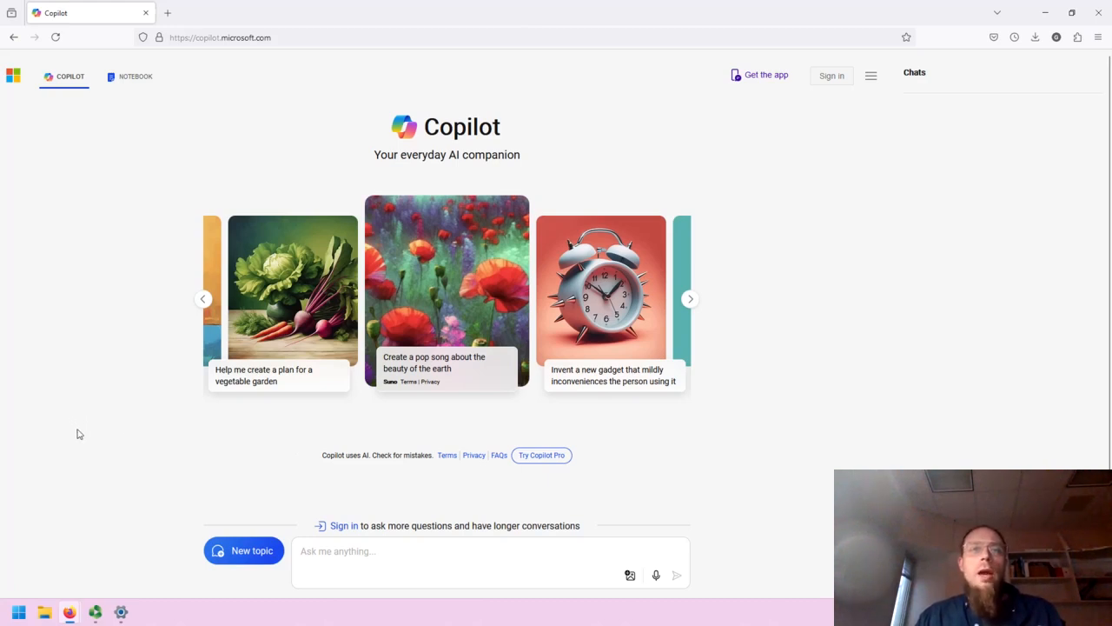
{"action": "mouse_move", "coordinate": [69, 433]}
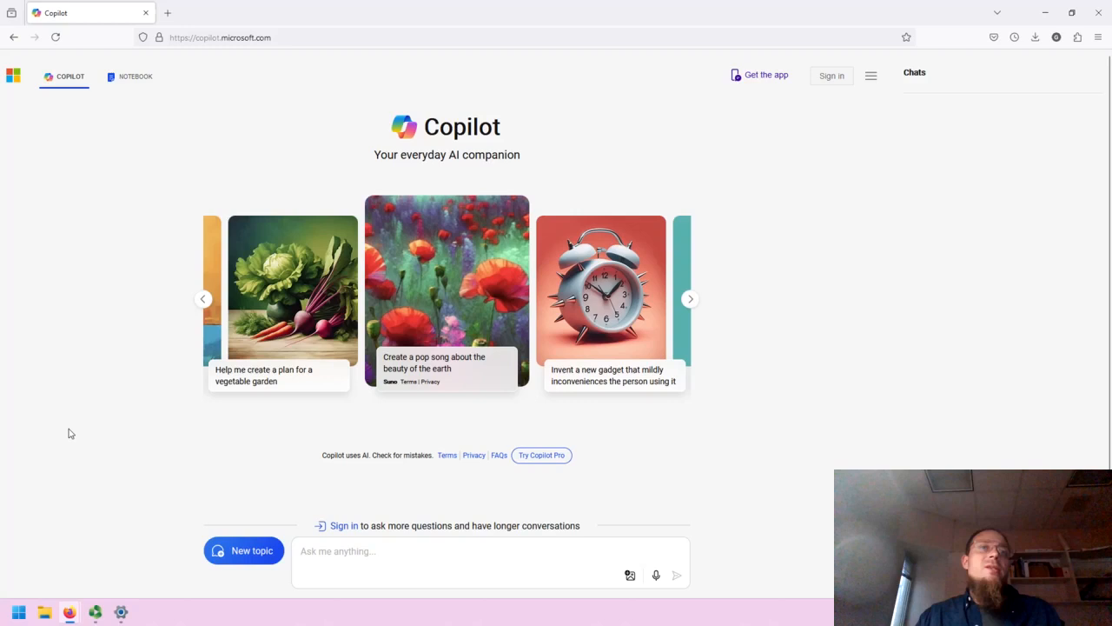
{"action": "mouse_move", "coordinate": [405, 532]}
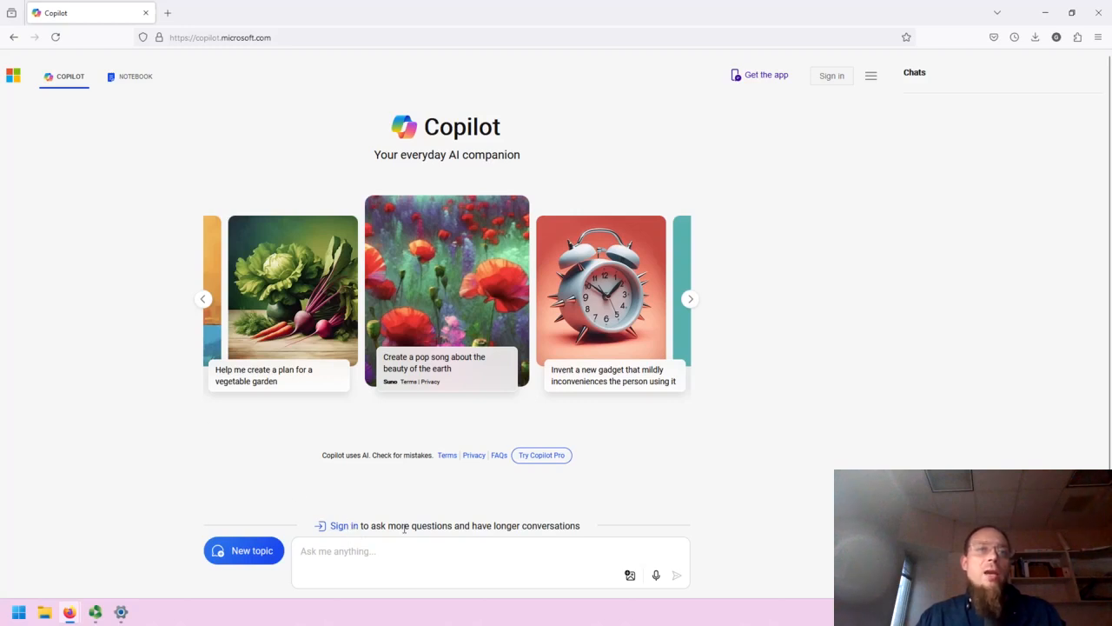
{"action": "mouse_move", "coordinate": [618, 507]}
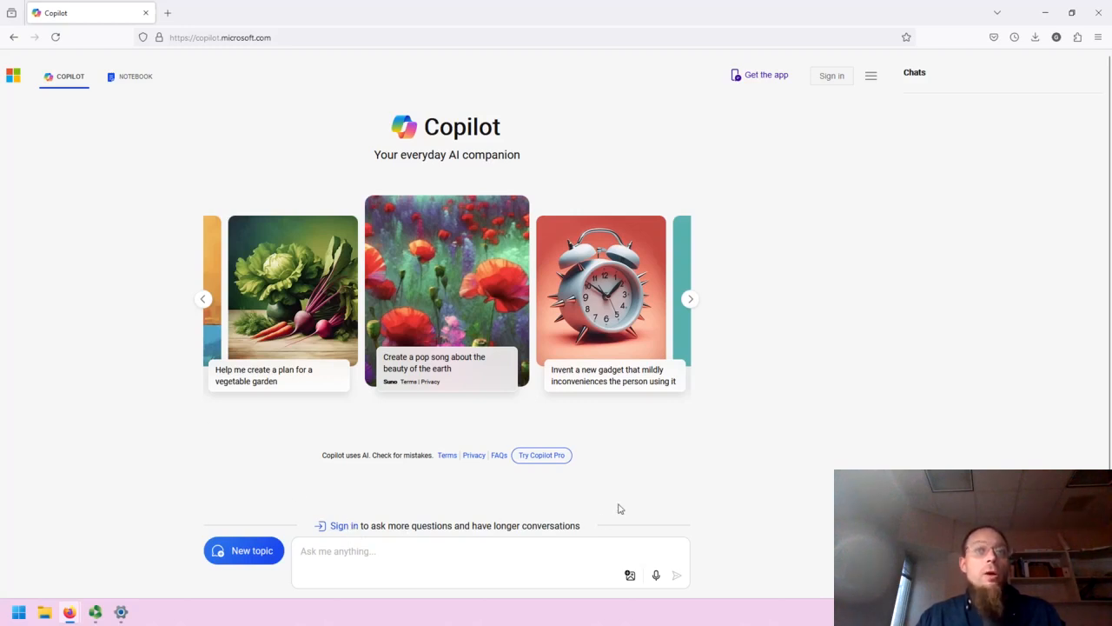
{"action": "mouse_move", "coordinate": [535, 516]}
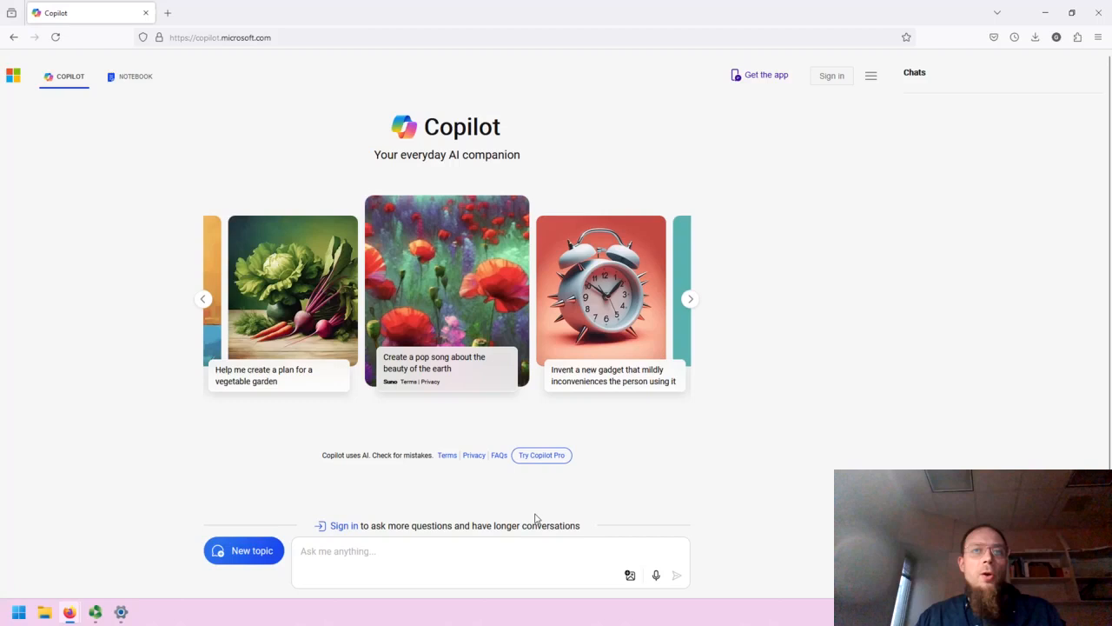
{"action": "mouse_move", "coordinate": [549, 472]}
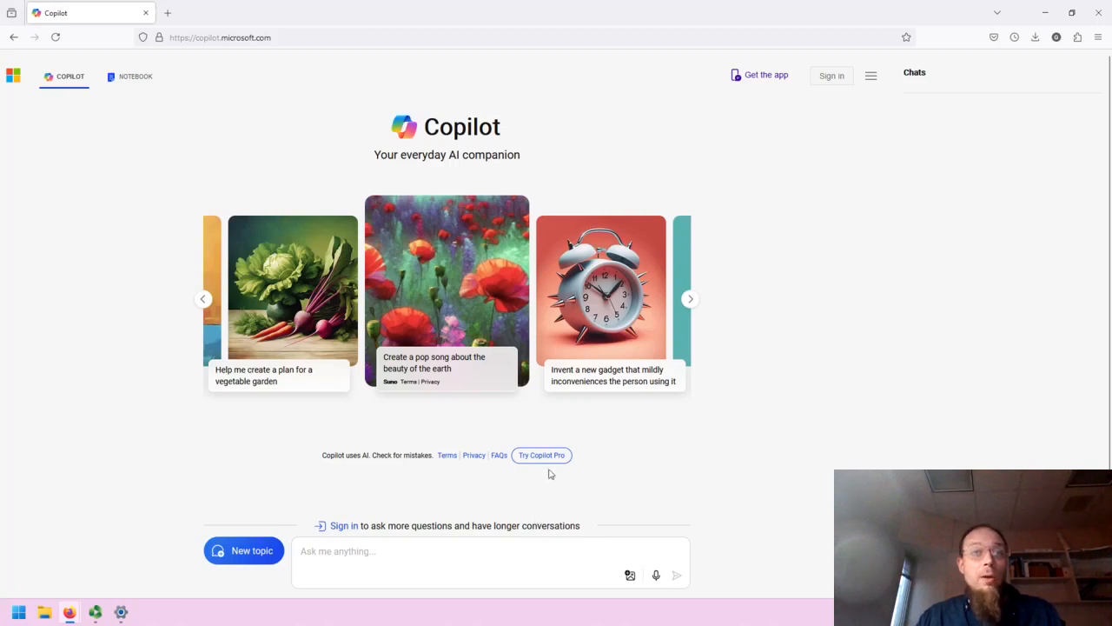
{"action": "mouse_move", "coordinate": [556, 475]}
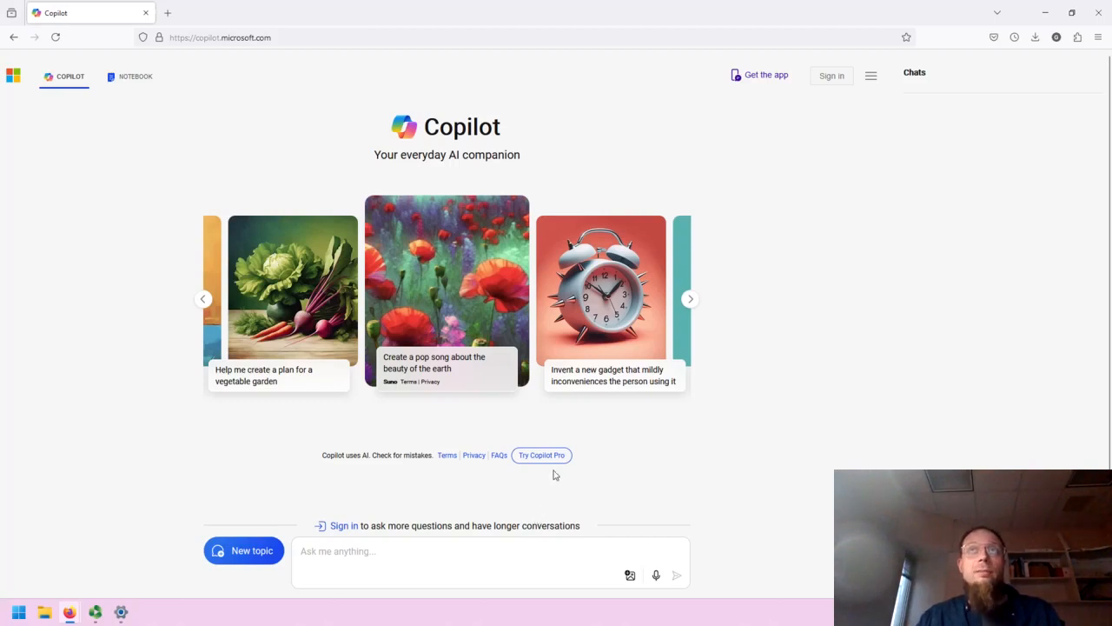
{"action": "mouse_move", "coordinate": [755, 93]}
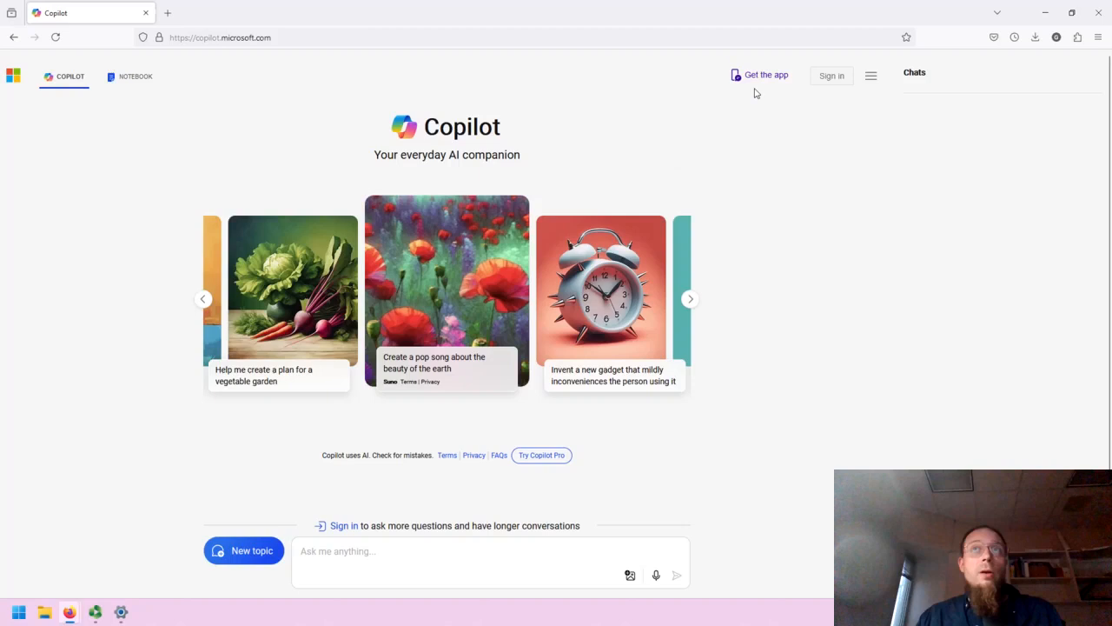
- Preview the Get the app offer, then advance the prompt carousel to the news summary and scenic train ride ideas
{"action": "left_click", "coordinate": [765, 75]}
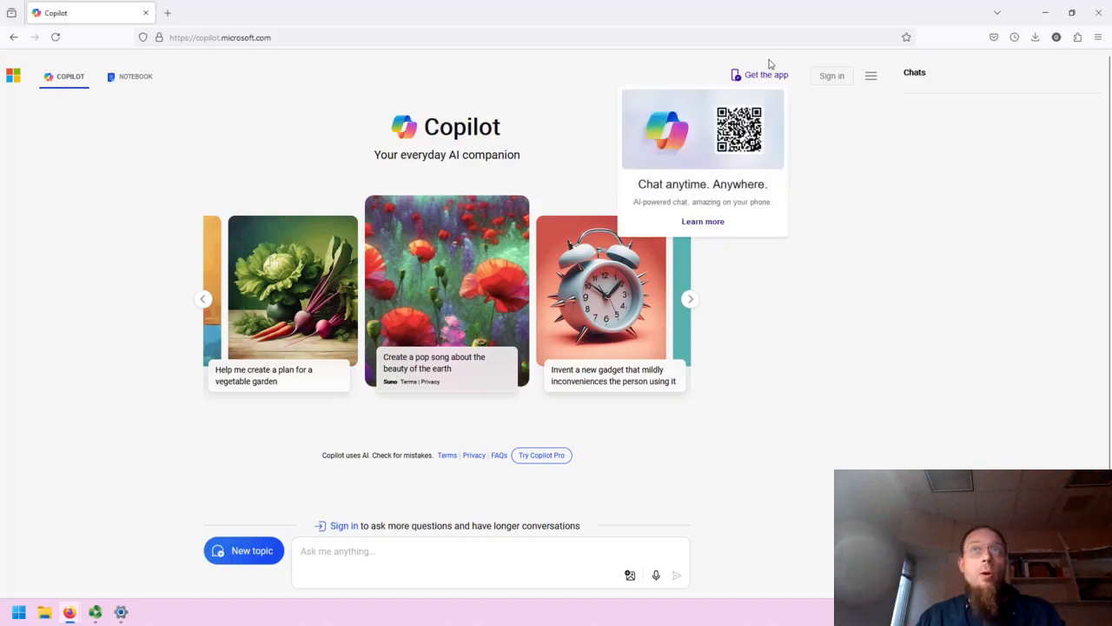
{"action": "mouse_move", "coordinate": [94, 306]}
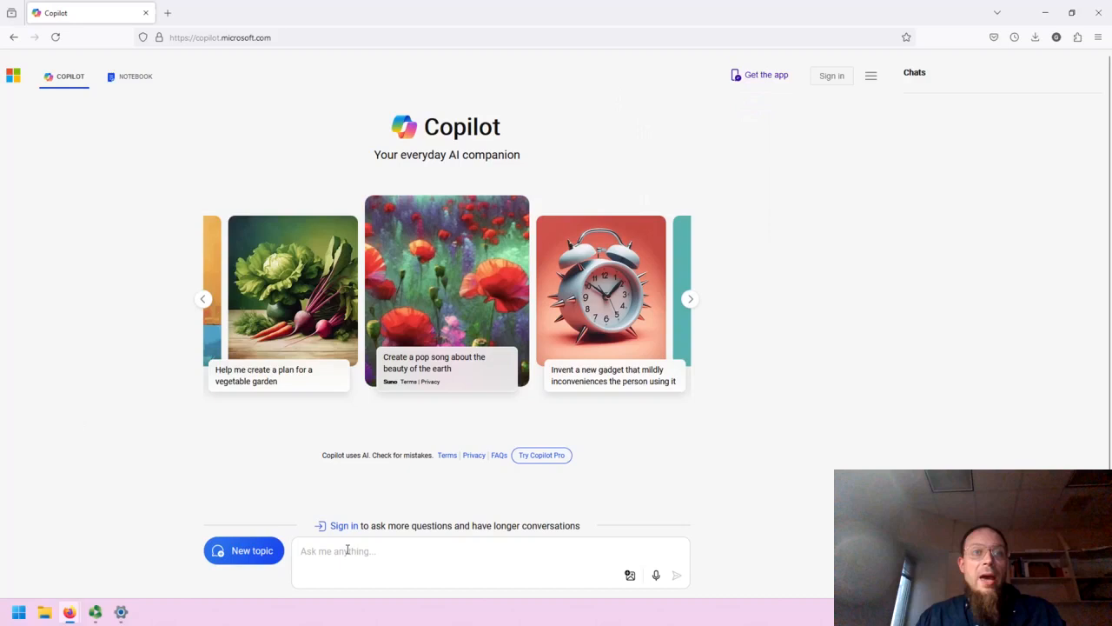
{"action": "mouse_move", "coordinate": [602, 228]}
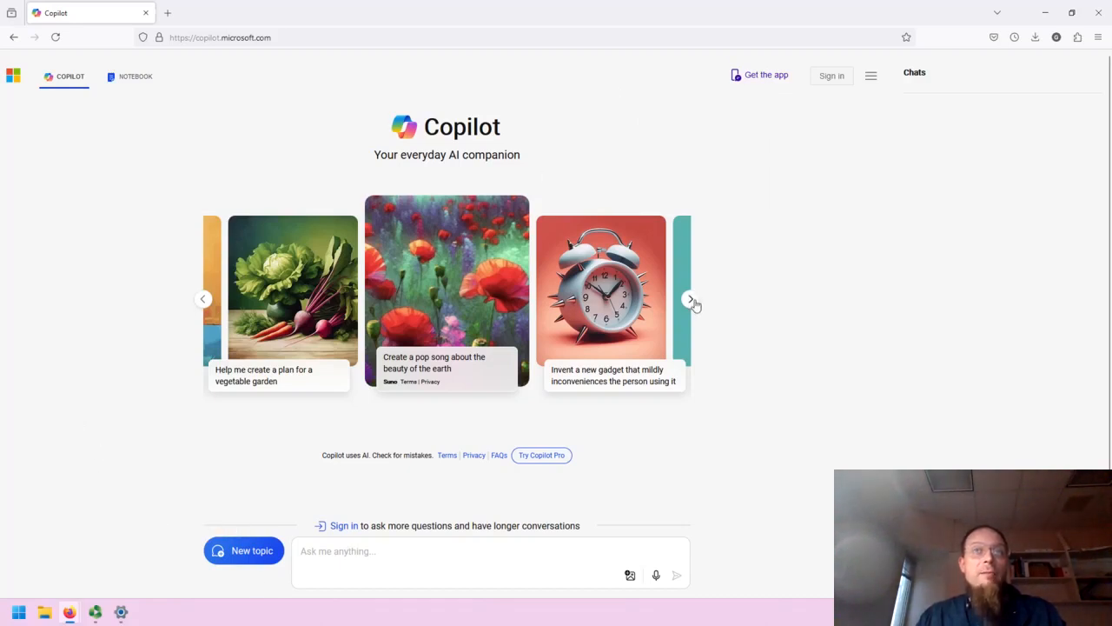
{"action": "left_click", "coordinate": [692, 299]}
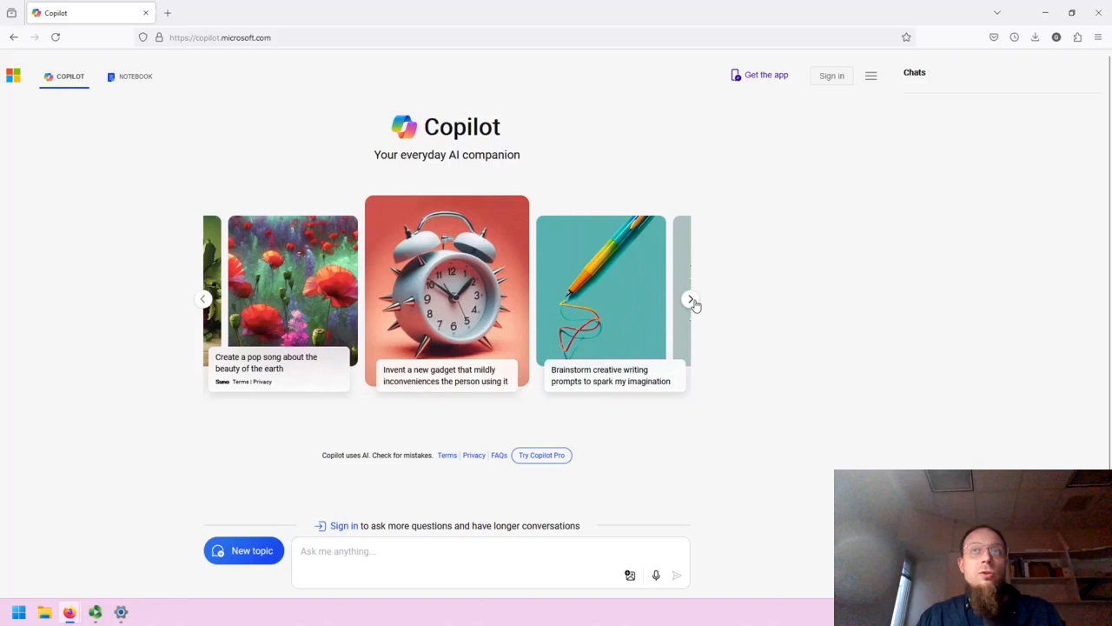
{"action": "left_click", "coordinate": [692, 299]}
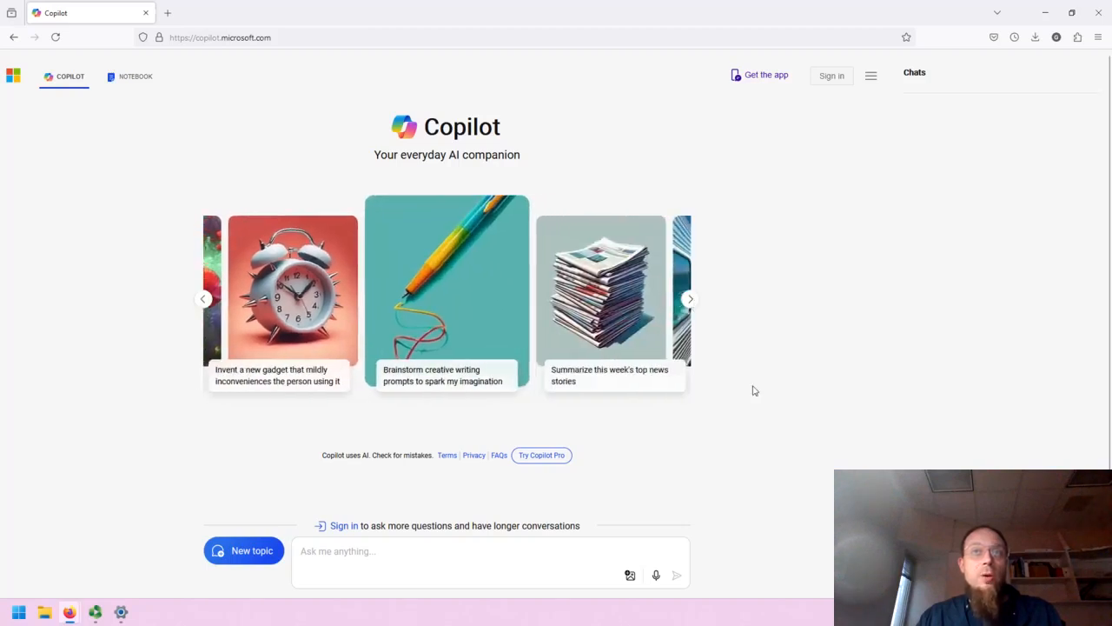
{"action": "left_click", "coordinate": [689, 299]}
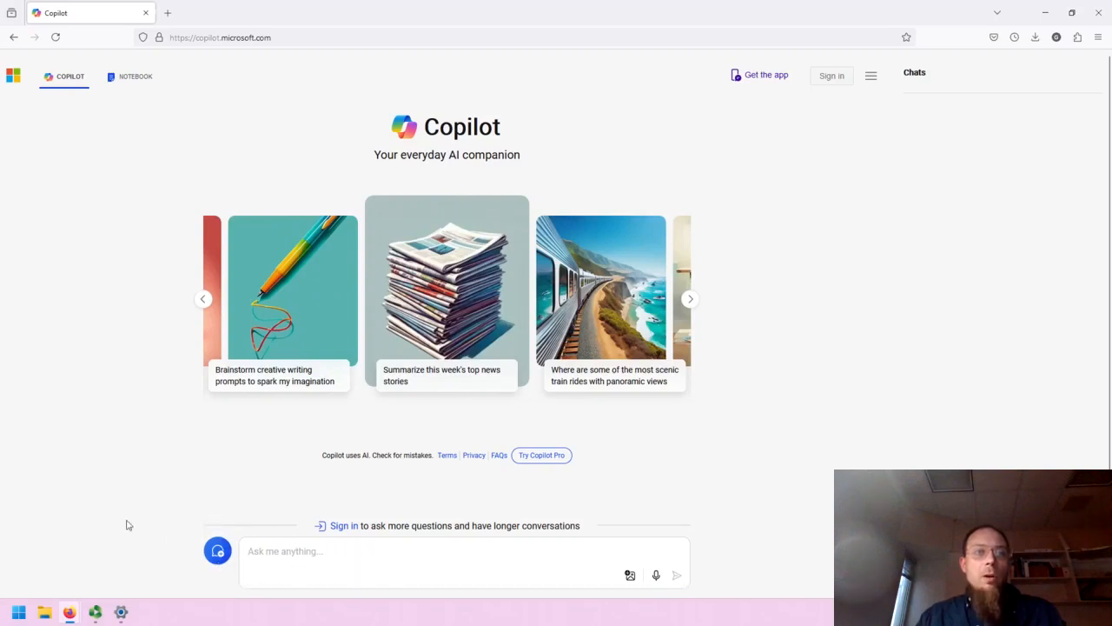
{"action": "mouse_move", "coordinate": [217, 552]}
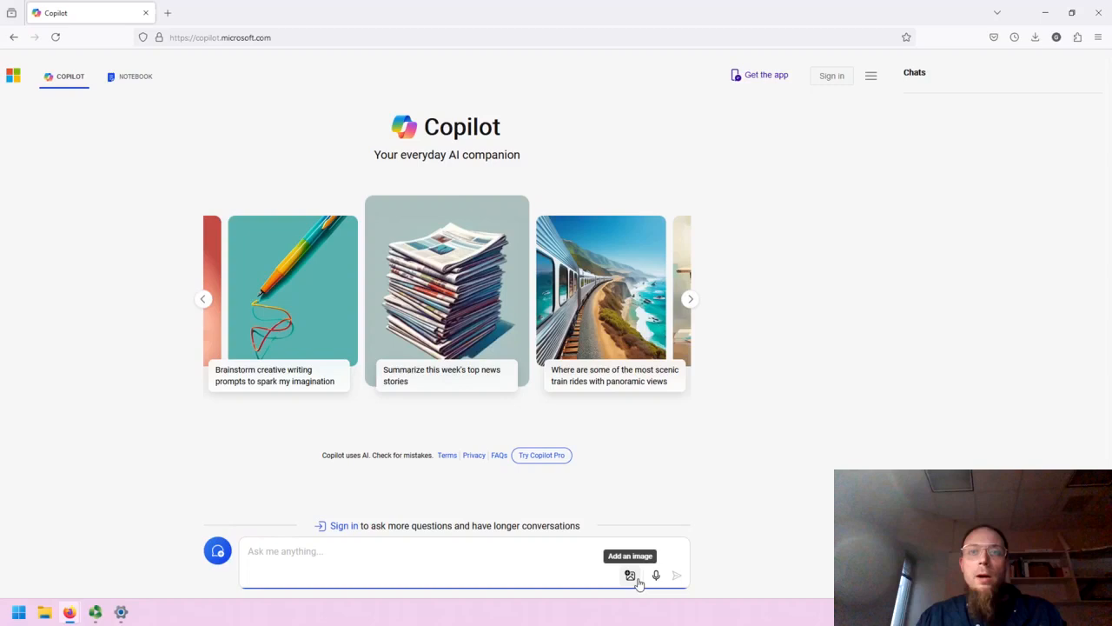
{"action": "mouse_move", "coordinate": [656, 575]}
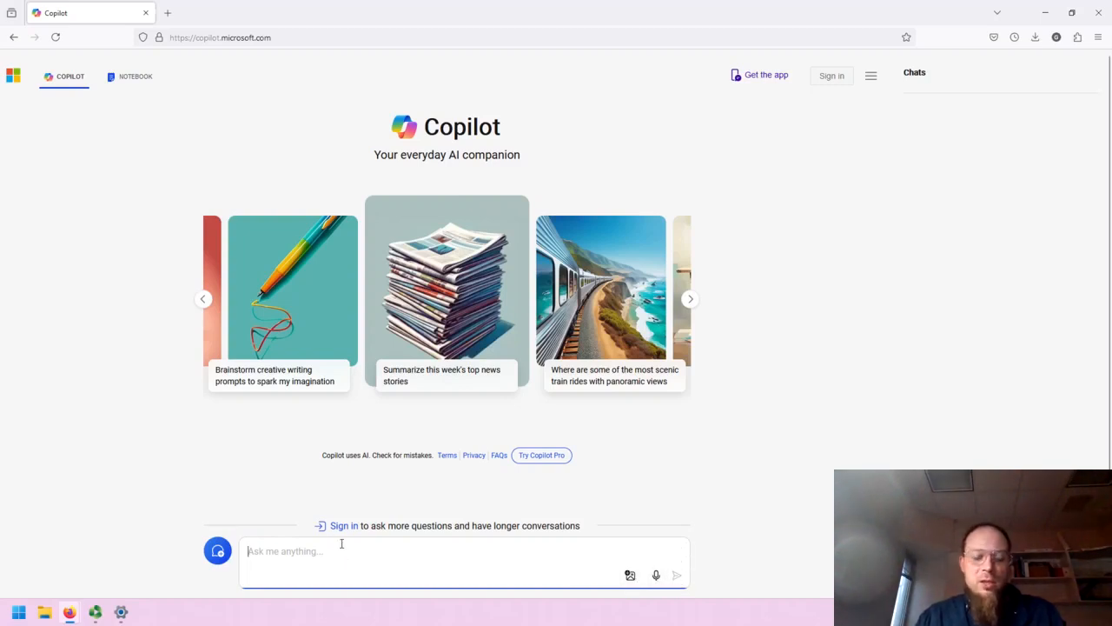
- Send the question 'The history of the sonnet' in the chat
{"action": "type", "text": "The history of the sonnet"}
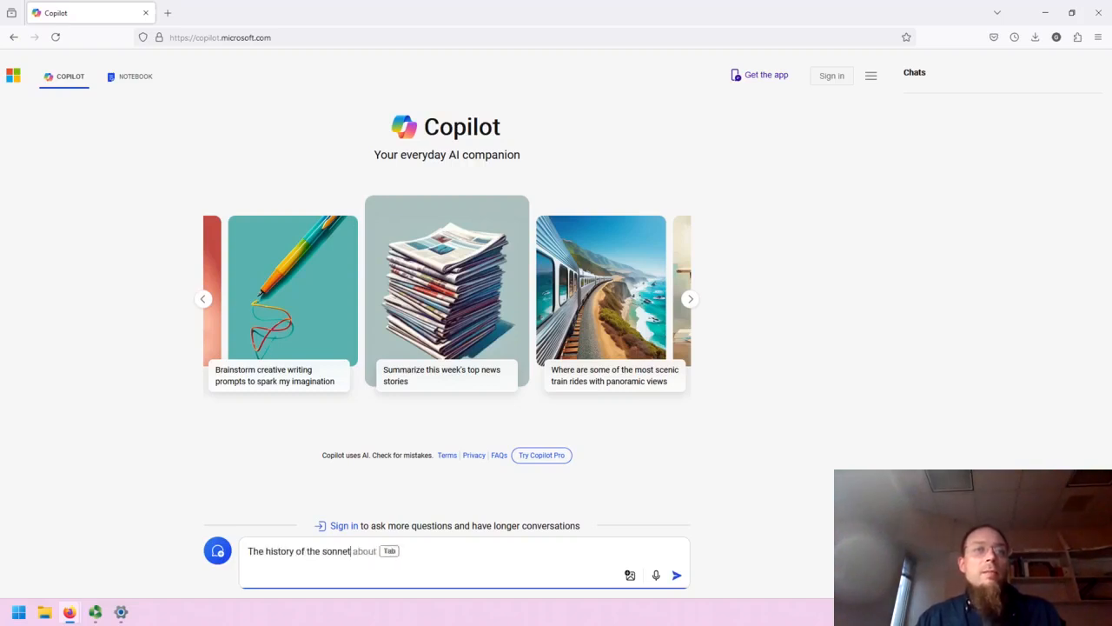
{"action": "left_click", "coordinate": [686, 575]}
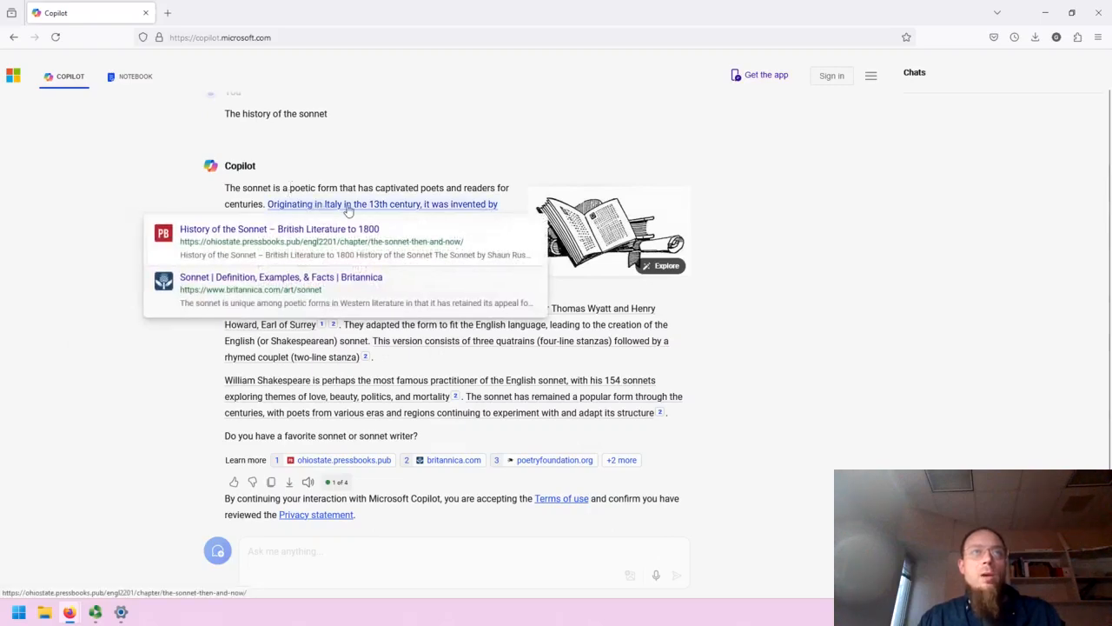
{"action": "mouse_move", "coordinate": [853, 292]}
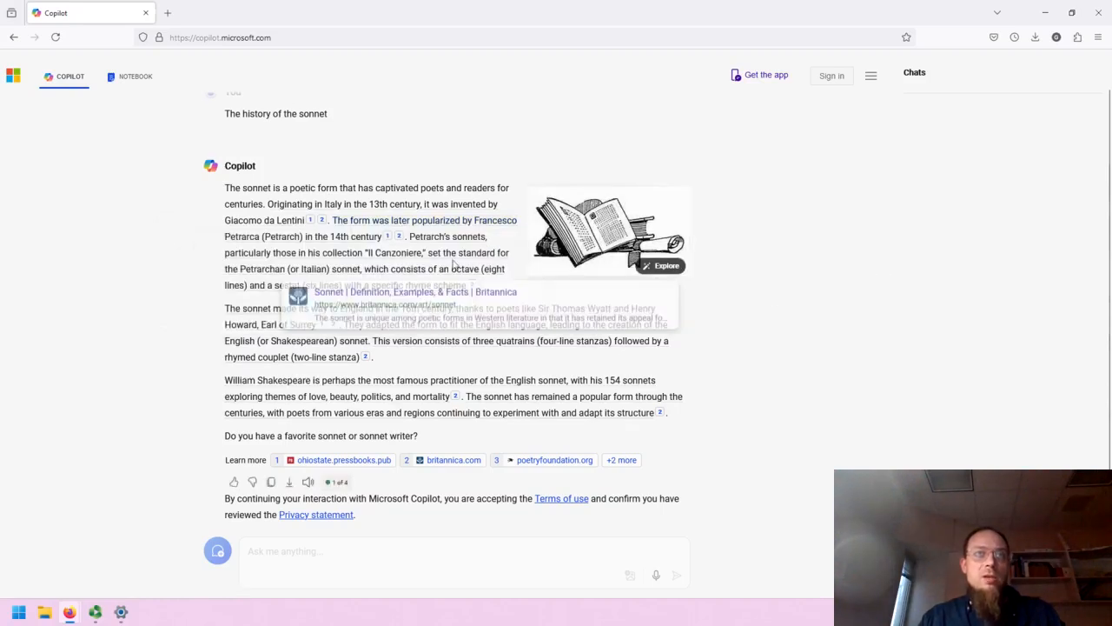
{"action": "mouse_move", "coordinate": [765, 304]}
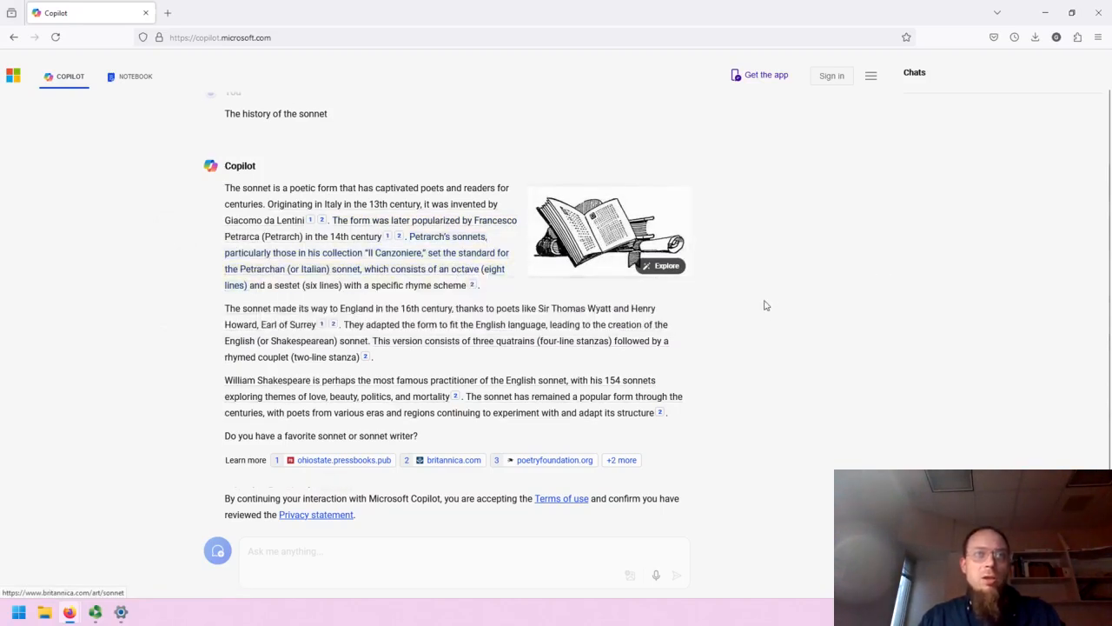
{"action": "mouse_move", "coordinate": [760, 318]}
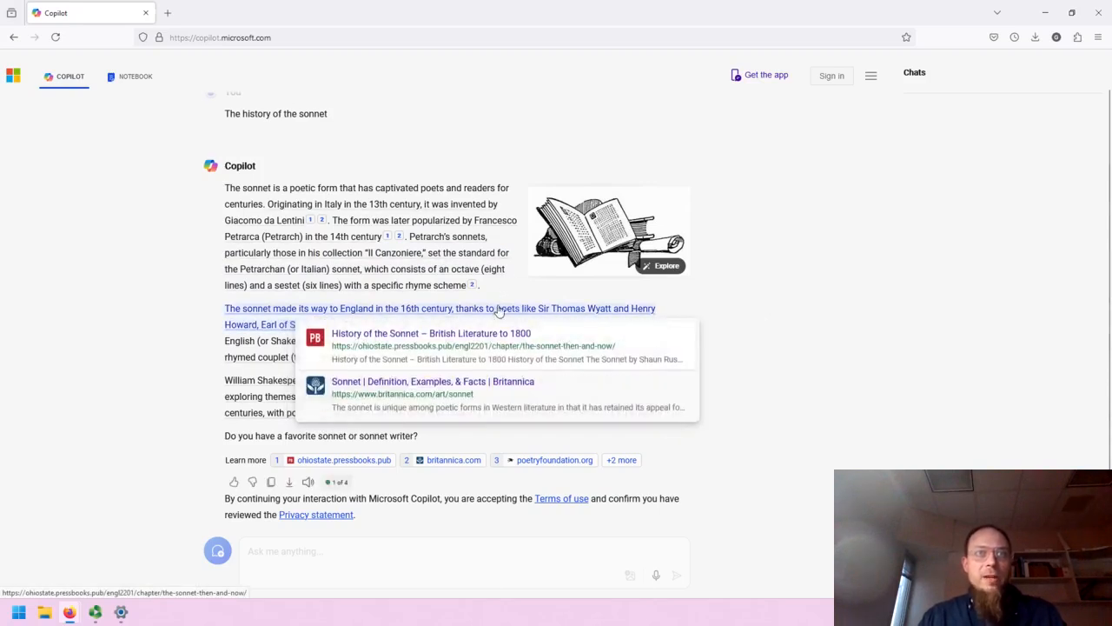
{"action": "mouse_move", "coordinate": [450, 393]}
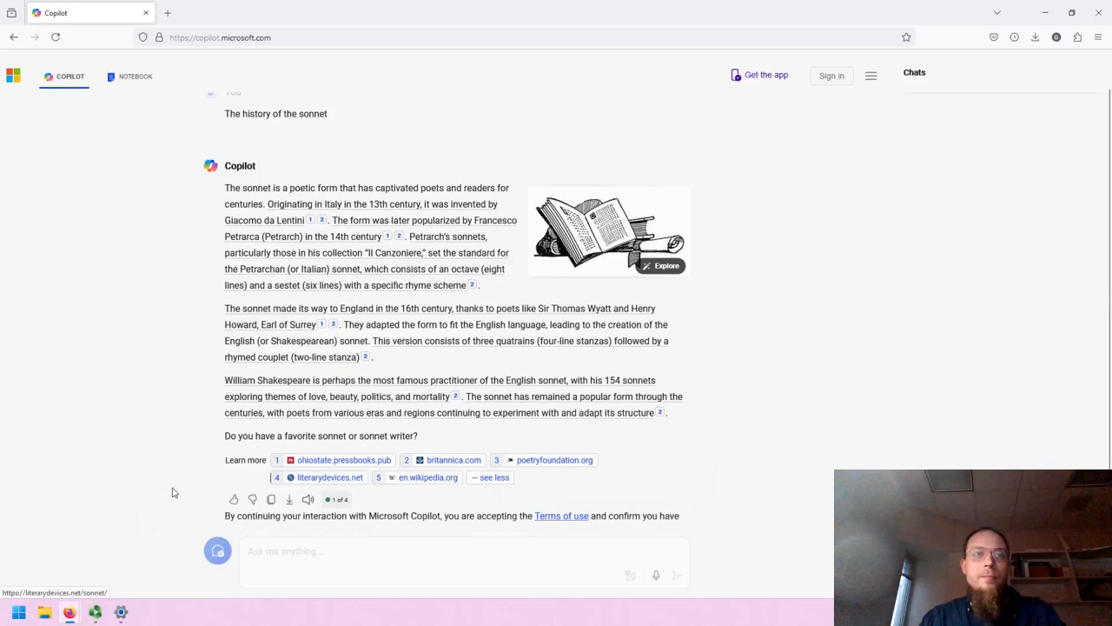
- Scroll down the chat to reveal the full list of cited websites for the sonnet answer
{"action": "scroll", "scroll_direction": "down", "scroll_amount": 3}
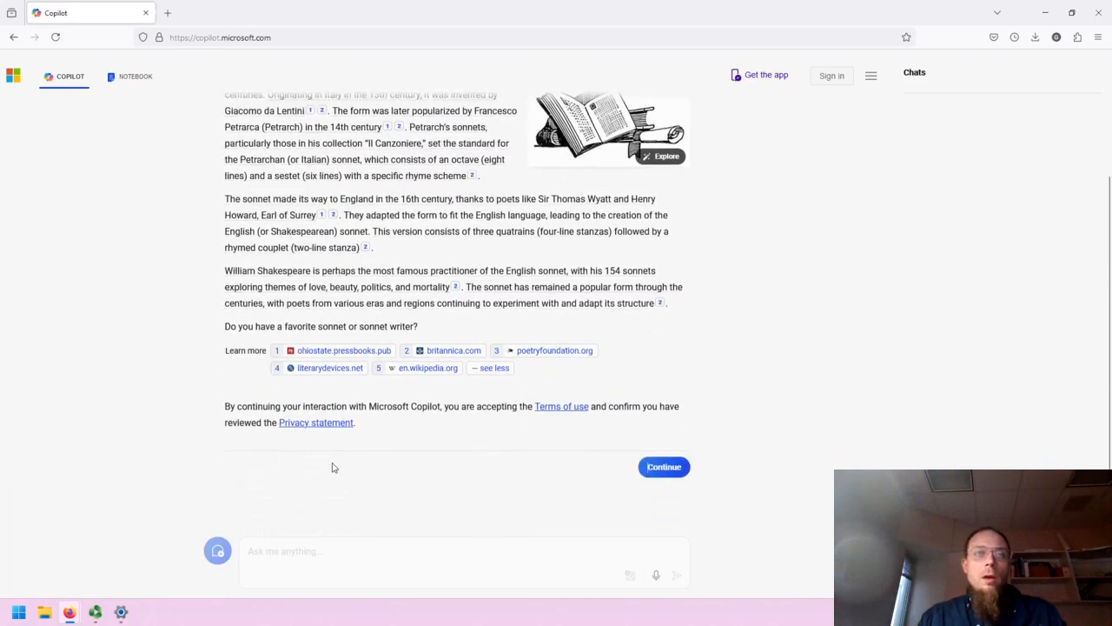
{"action": "mouse_move", "coordinate": [396, 431]}
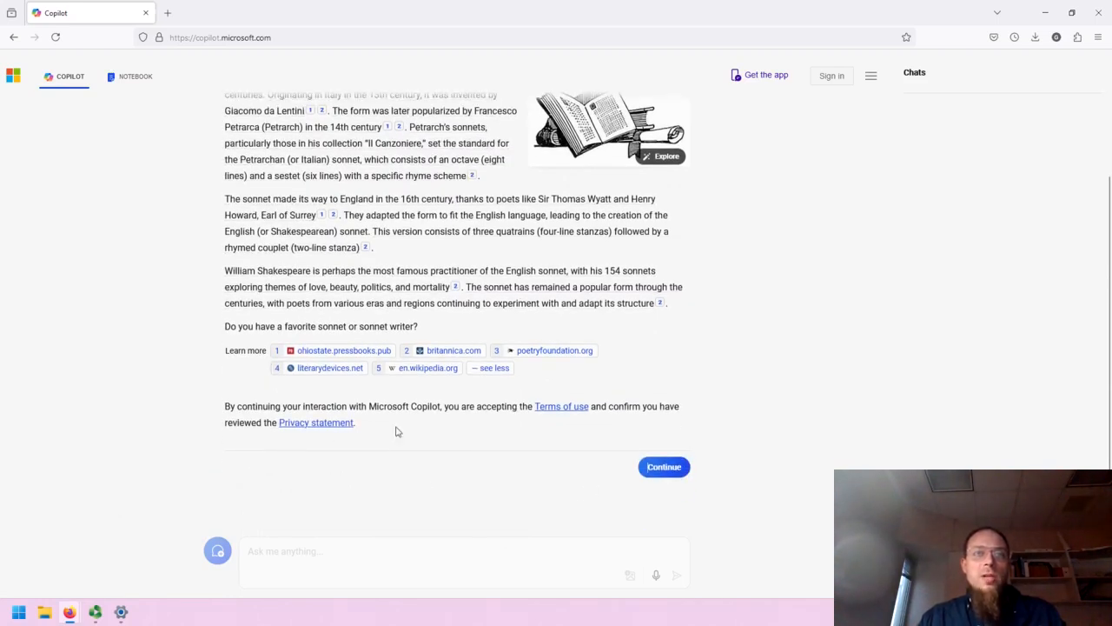
{"action": "mouse_move", "coordinate": [431, 426]}
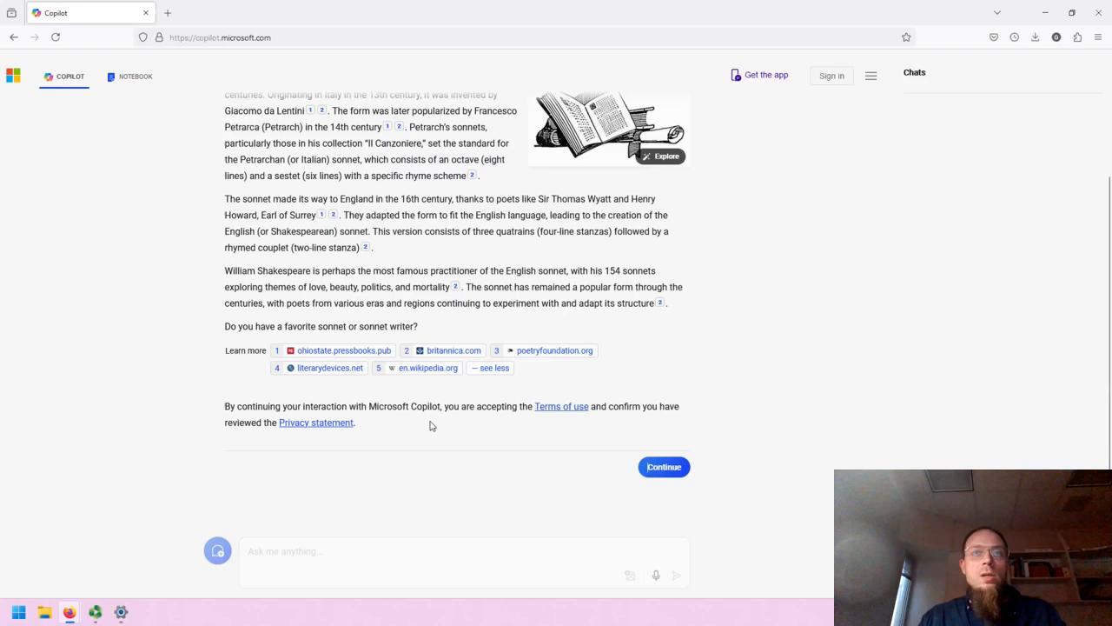
- Accept the terms-of-use notice so follow-up suggestions appear under the sonnet answer
{"action": "left_click", "coordinate": [664, 466]}
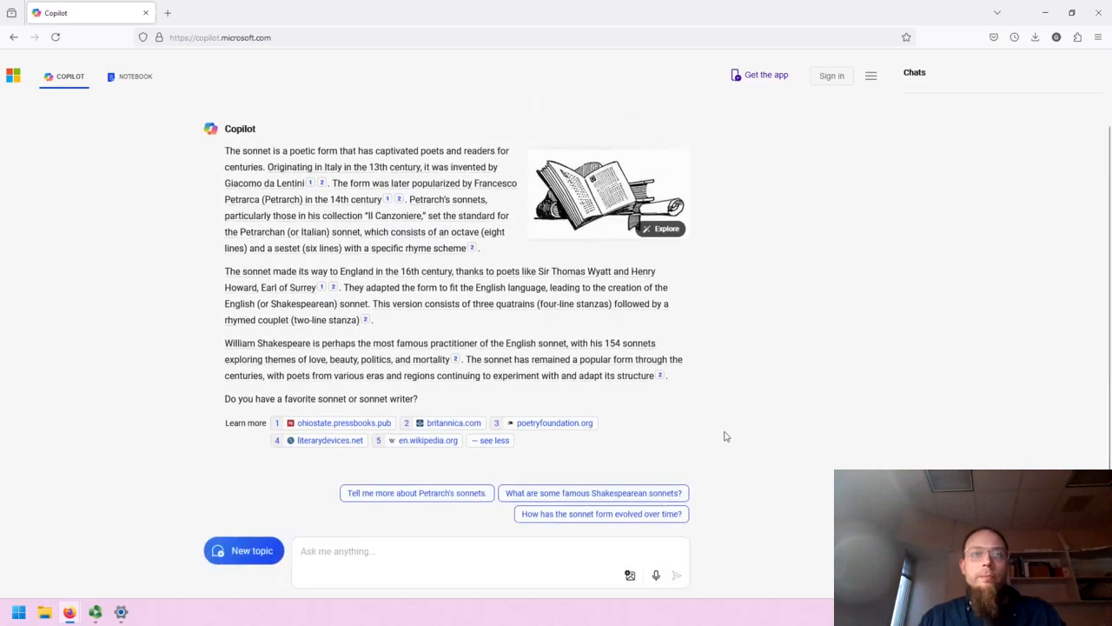
{"action": "mouse_move", "coordinate": [697, 444]}
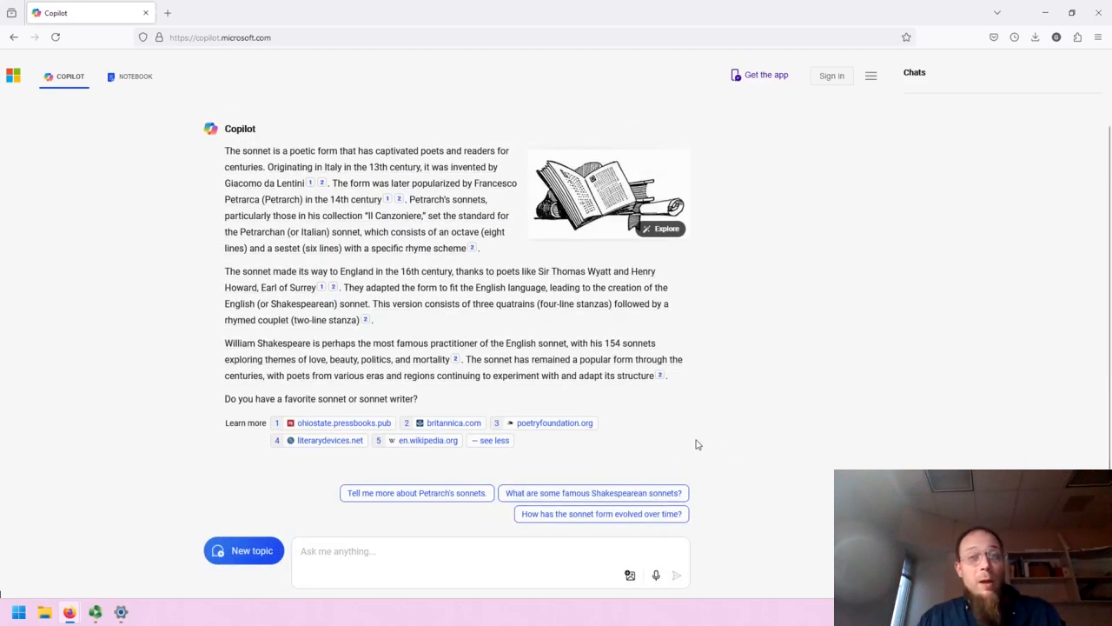
{"action": "mouse_move", "coordinate": [753, 447]}
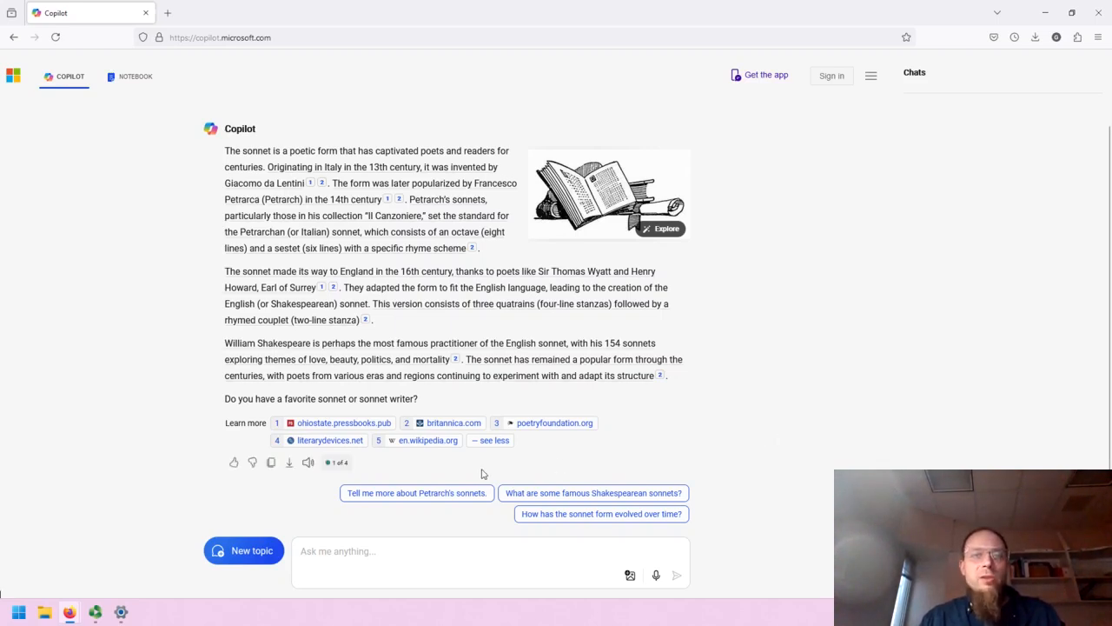
{"action": "mouse_move", "coordinate": [386, 473]}
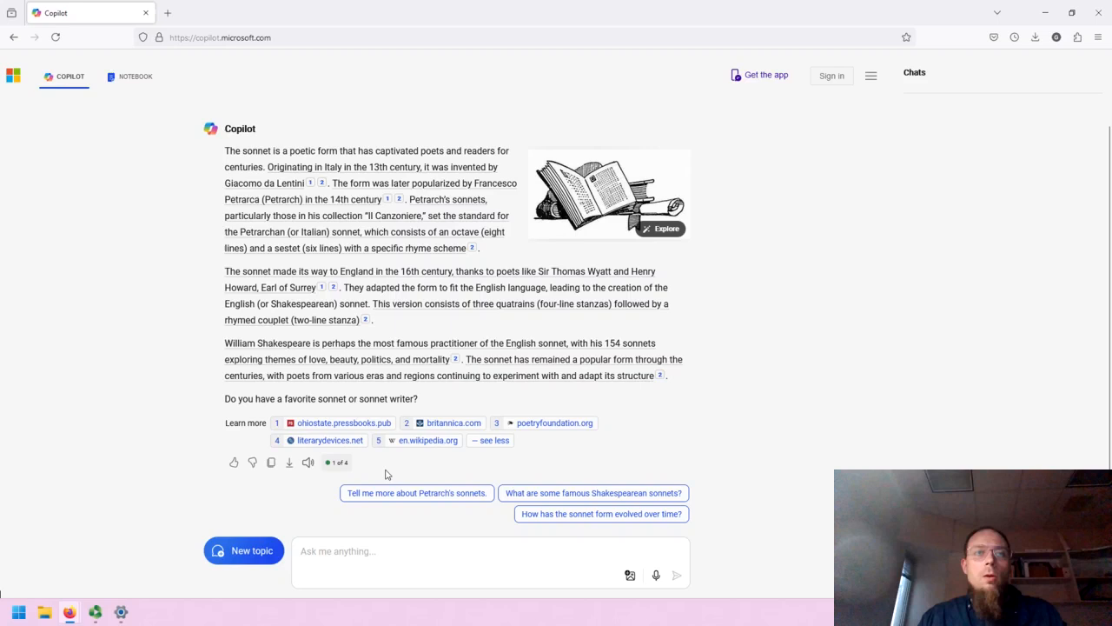
{"action": "mouse_move", "coordinate": [233, 464]}
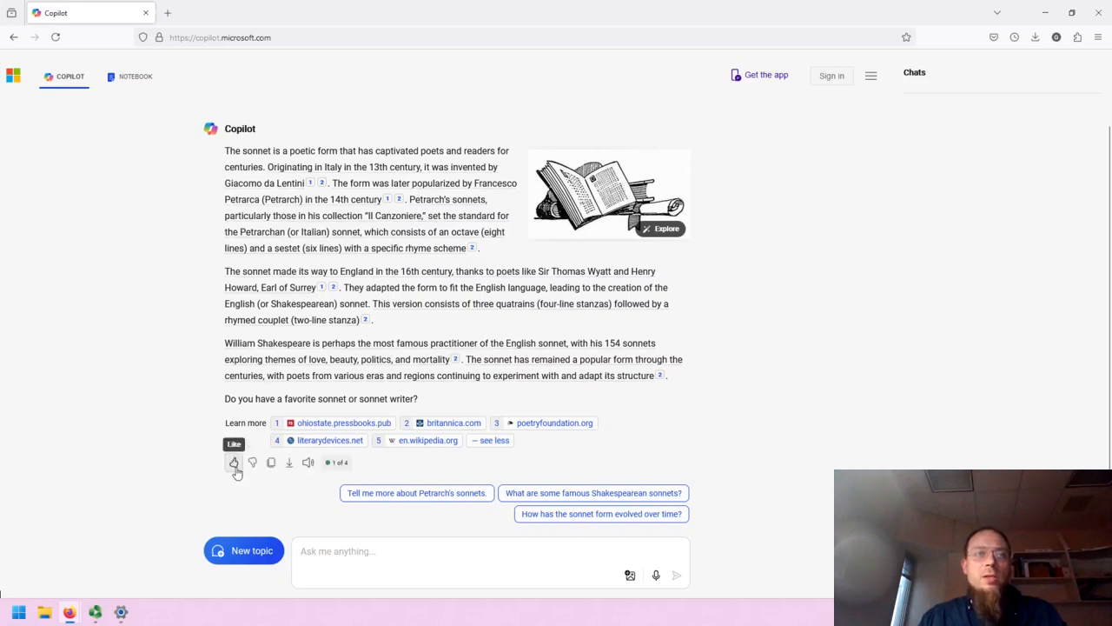
{"action": "mouse_move", "coordinate": [254, 462]}
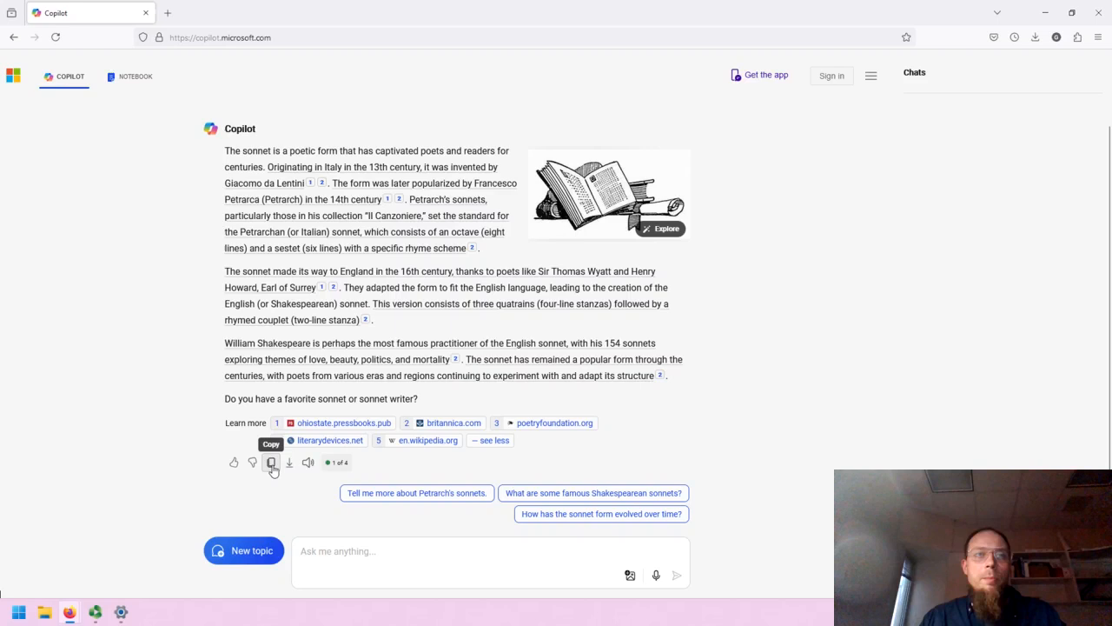
{"action": "mouse_move", "coordinate": [288, 462]}
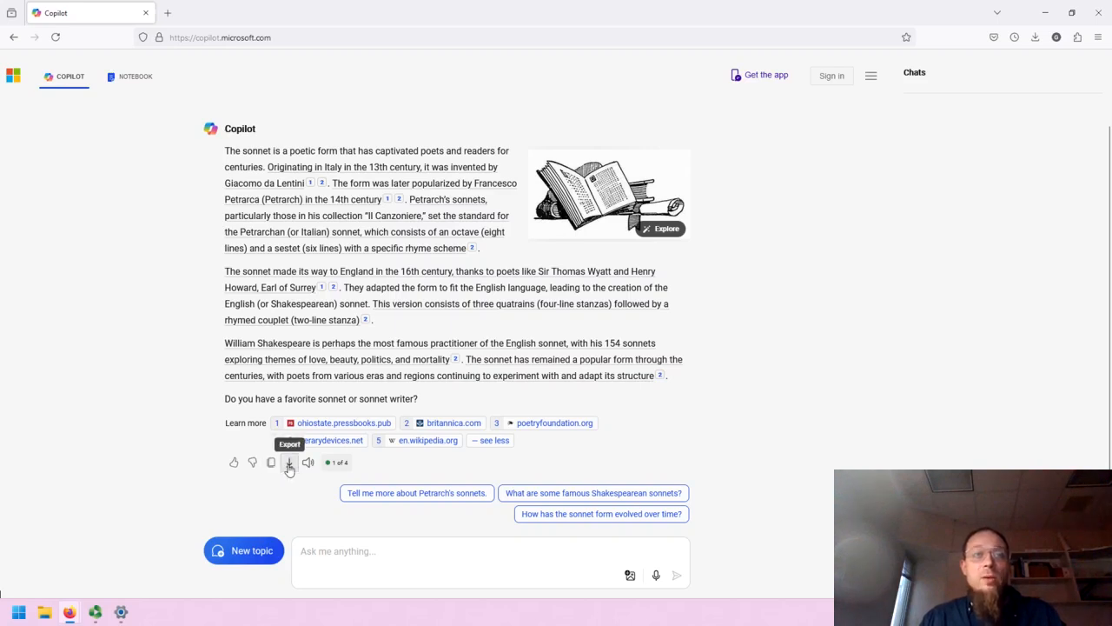
{"action": "mouse_move", "coordinate": [310, 462]}
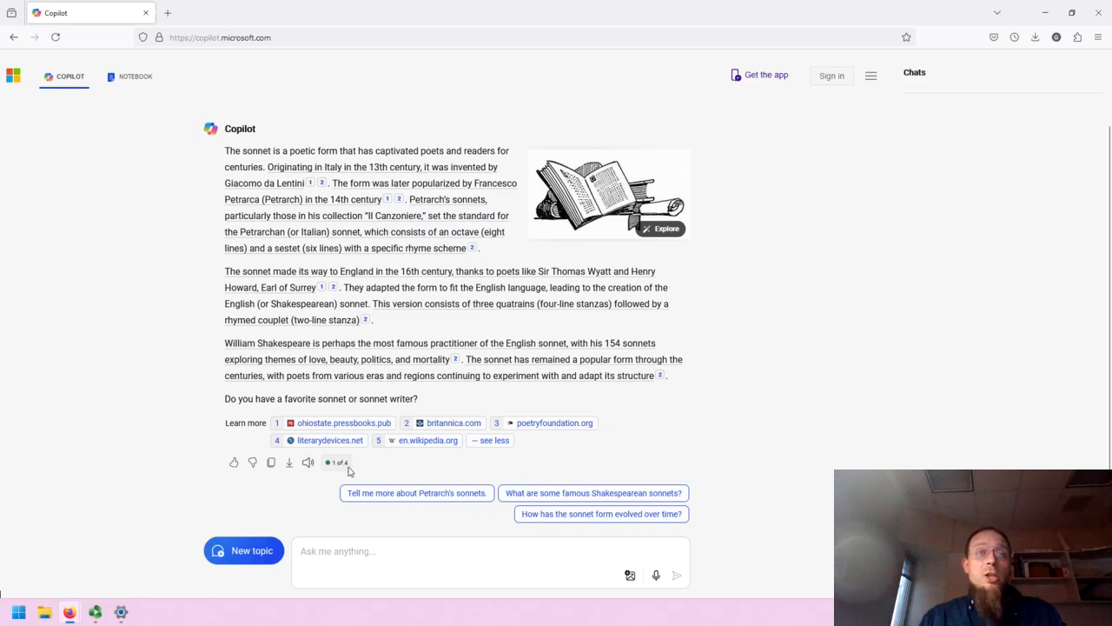
{"action": "mouse_move", "coordinate": [339, 471]}
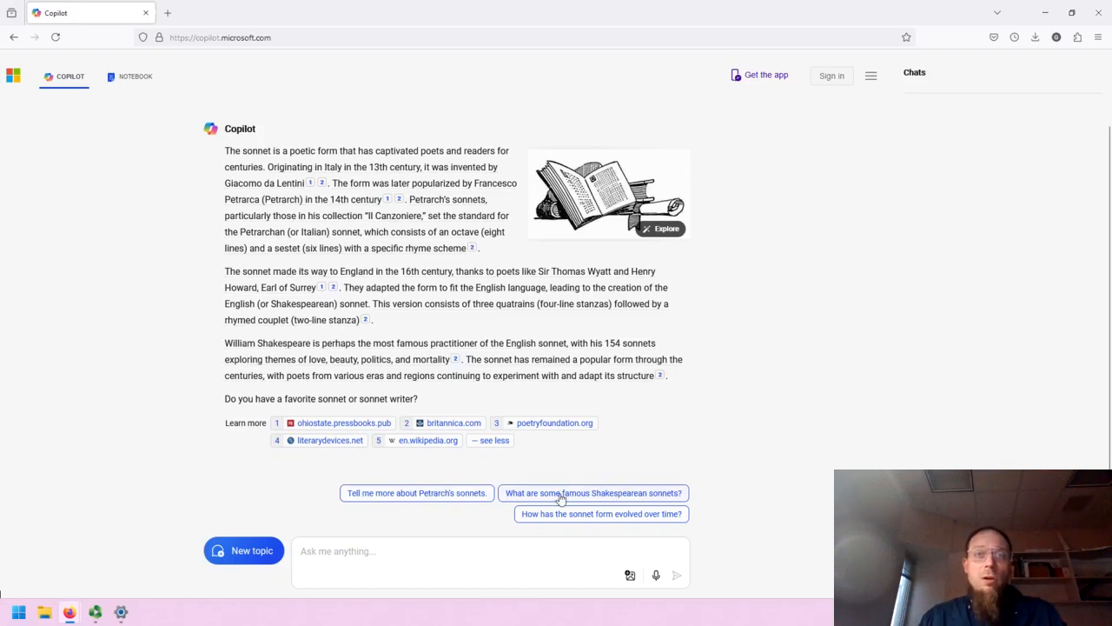
{"action": "mouse_move", "coordinate": [706, 510]}
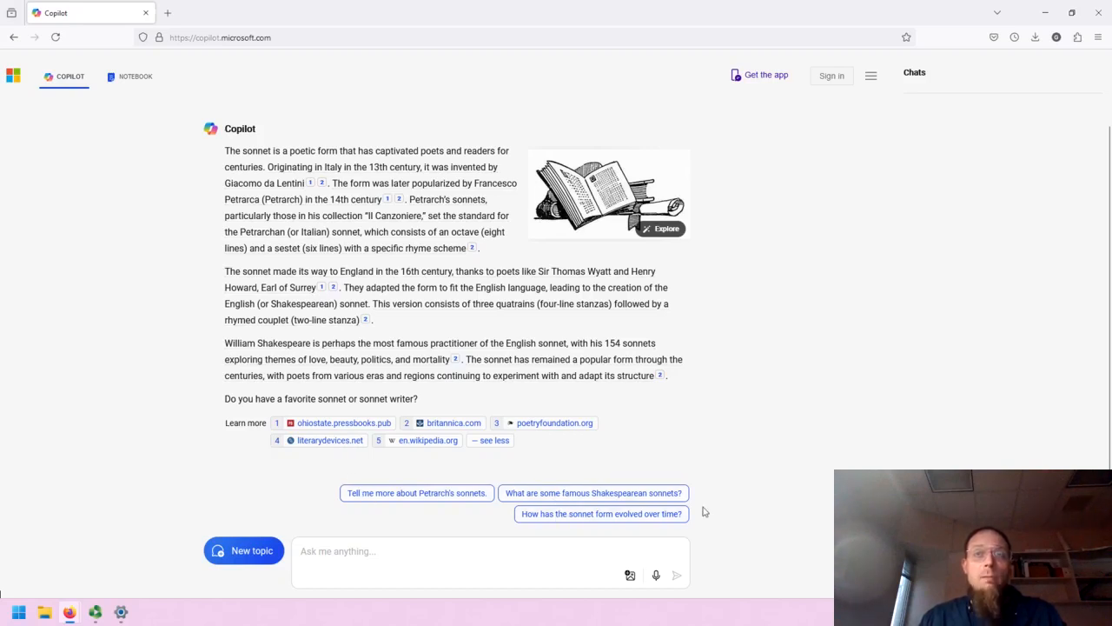
{"action": "mouse_move", "coordinate": [733, 513]}
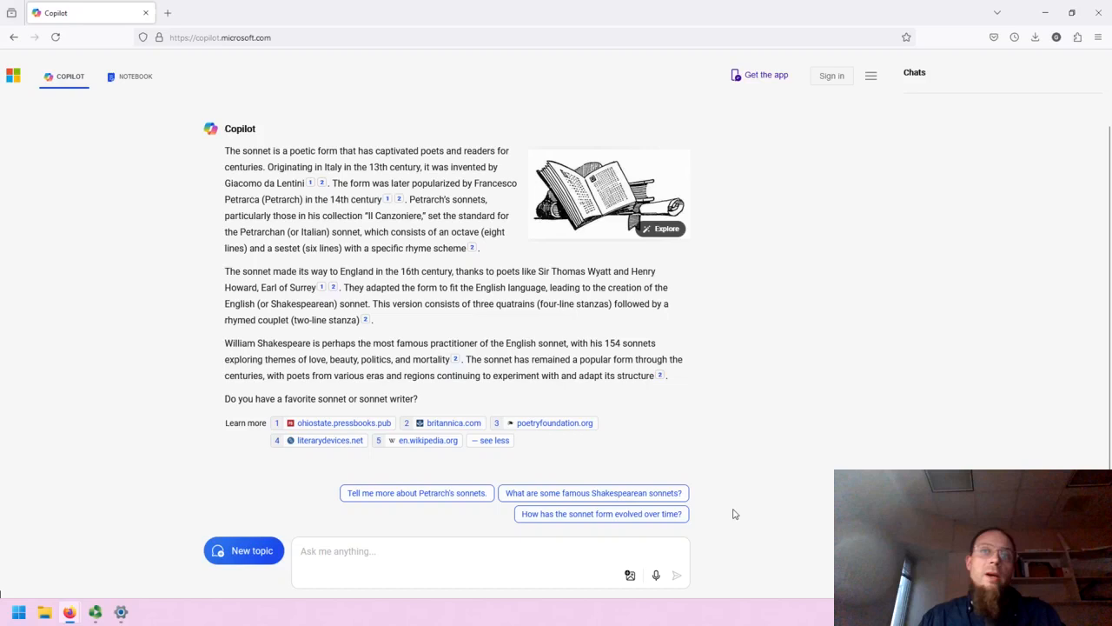
{"action": "mouse_move", "coordinate": [817, 565]}
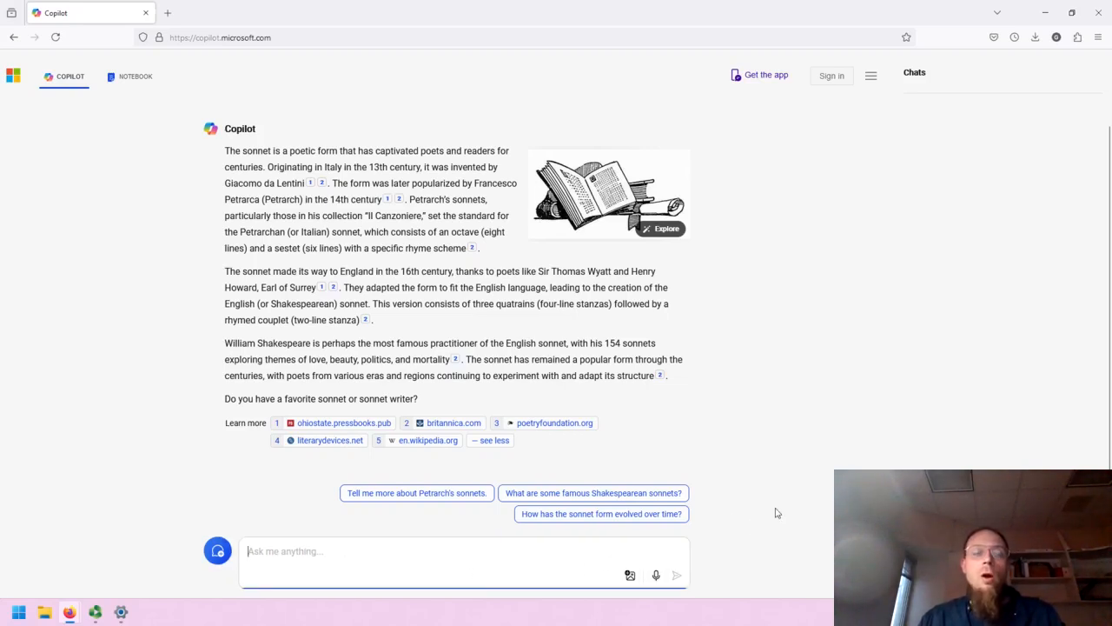
- Send the follow-up question 'What is an example of a well-known sonnet?'
{"action": "type", "text": "What is an example of a well"}
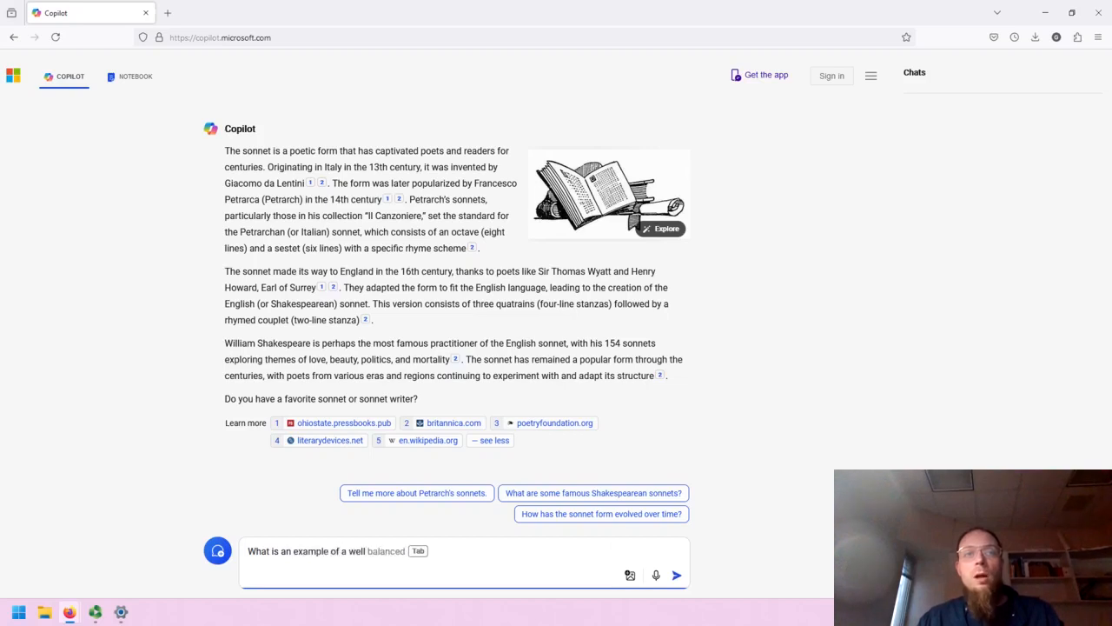
{"action": "type", "text": "-known sonnet ?"}
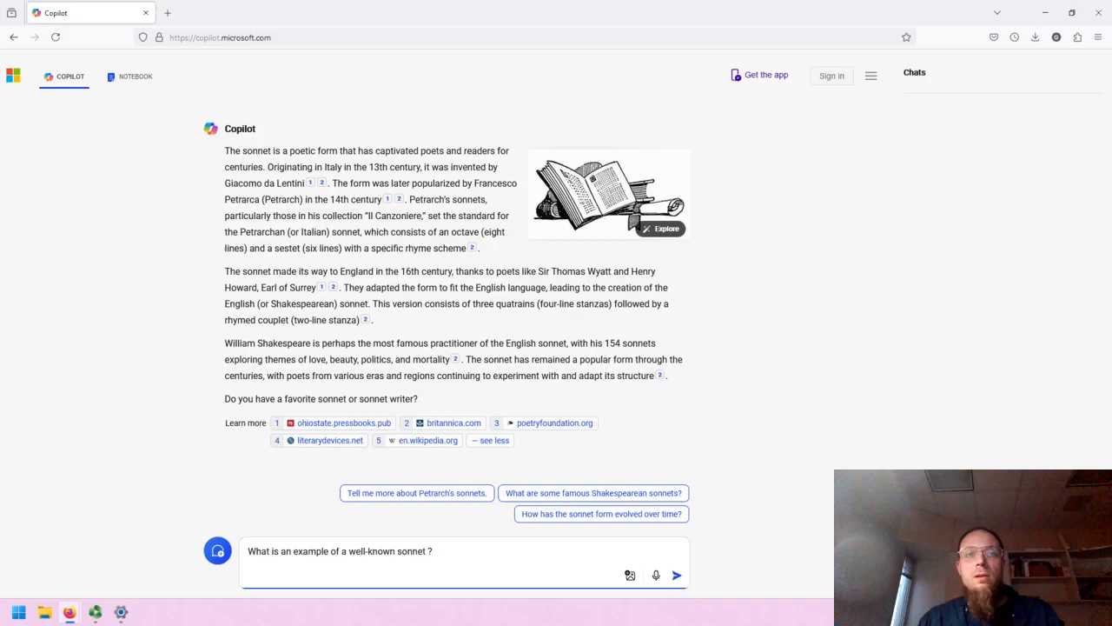
{"action": "left_click", "coordinate": [685, 575]}
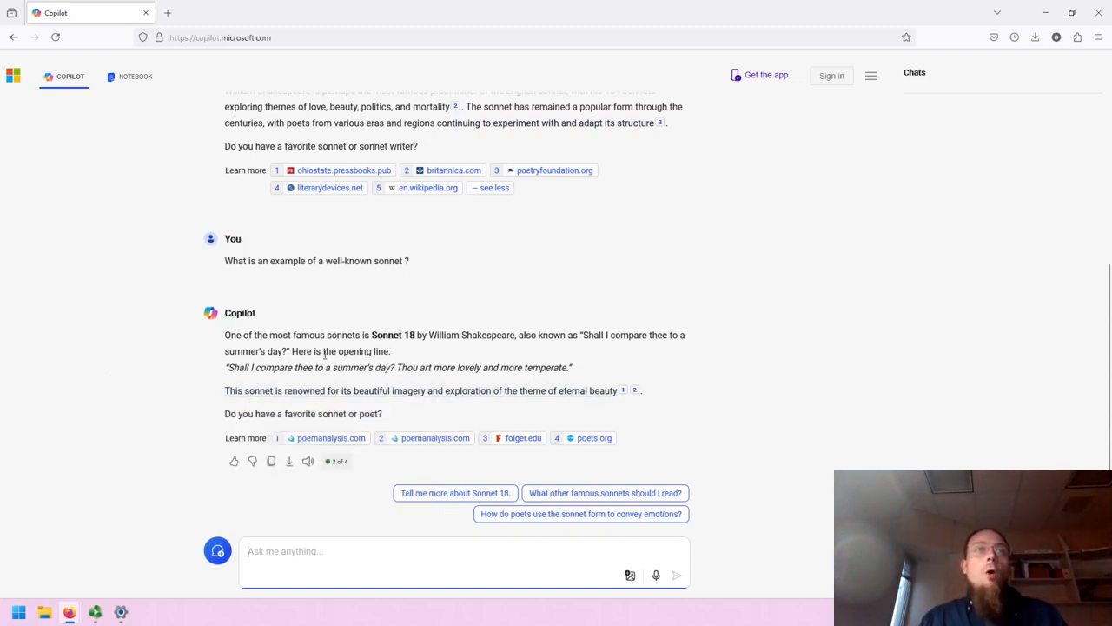
{"action": "mouse_move", "coordinate": [330, 393]}
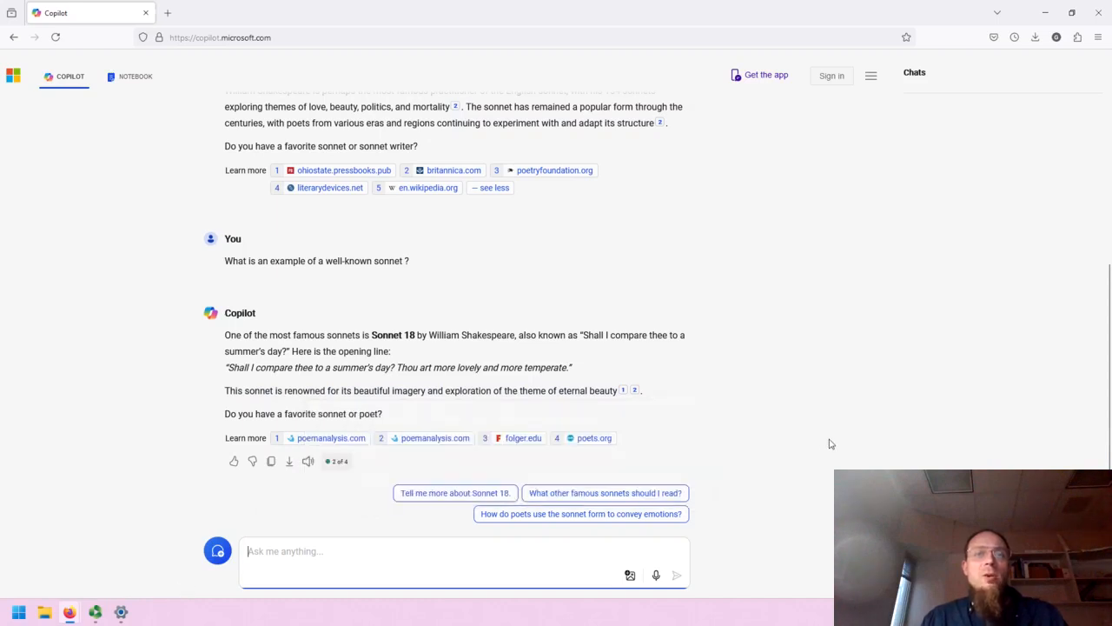
{"action": "mouse_move", "coordinate": [782, 447]}
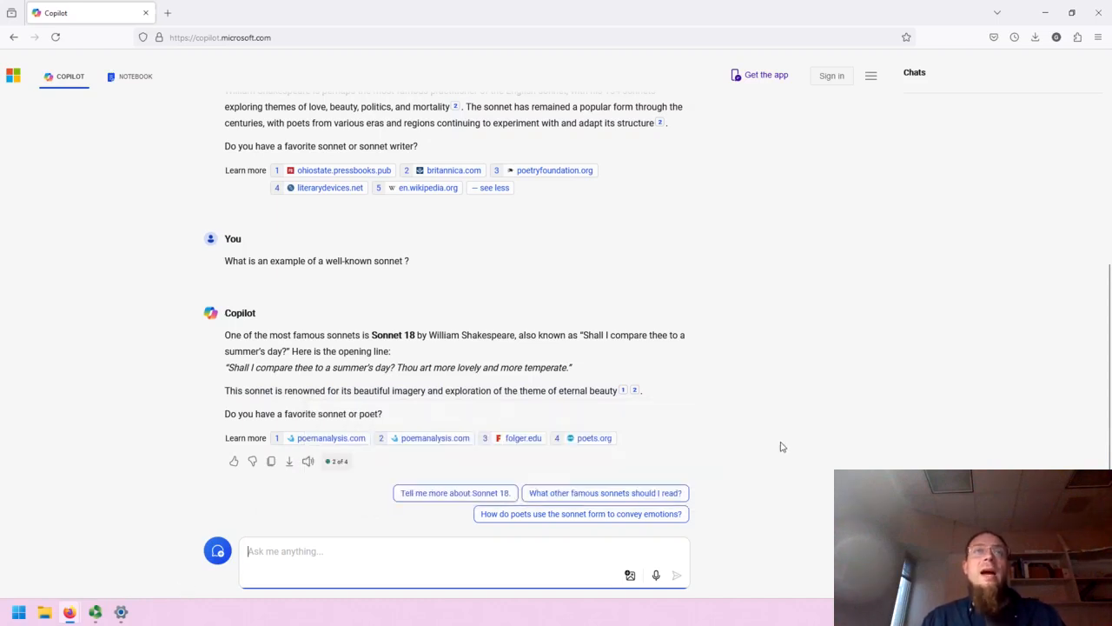
{"action": "mouse_move", "coordinate": [598, 494]}
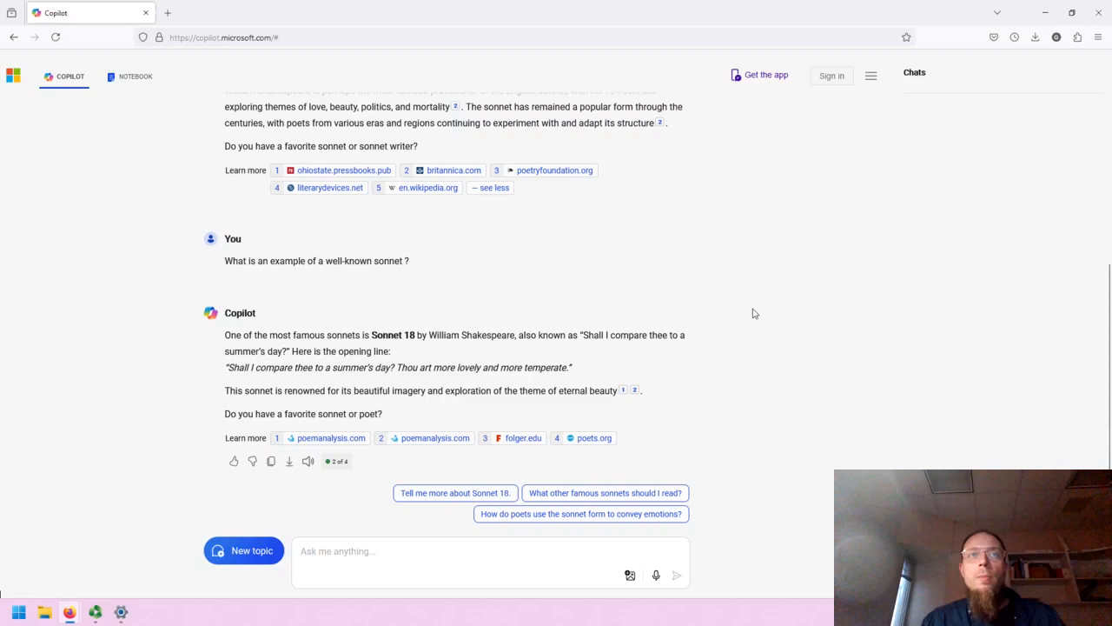
{"action": "mouse_move", "coordinate": [963, 344]}
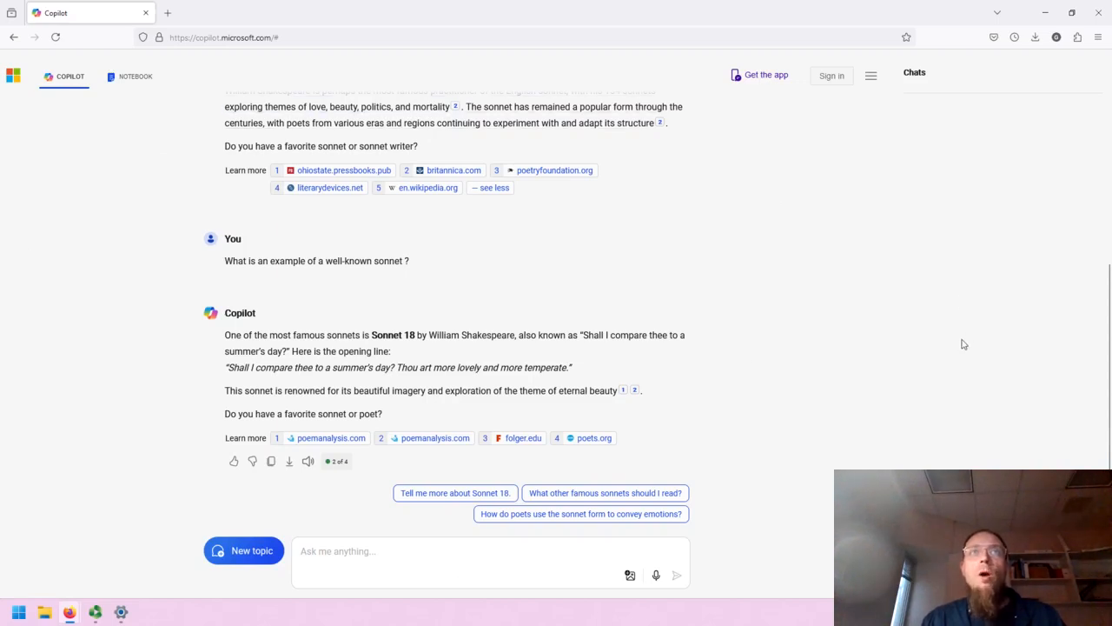
{"action": "mouse_move", "coordinate": [869, 424]}
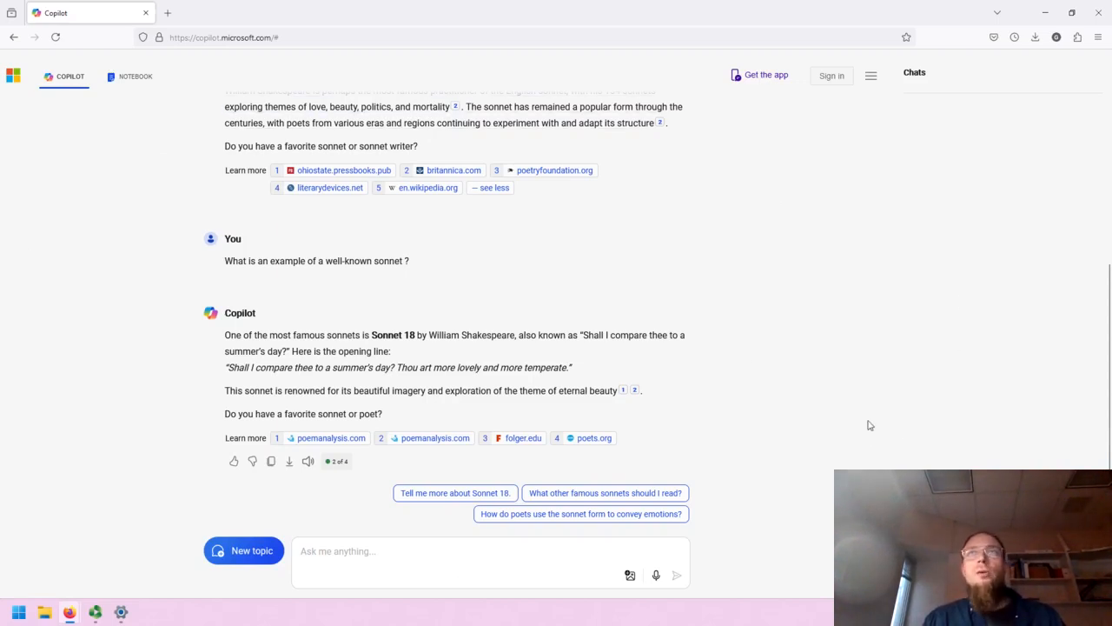
{"action": "mouse_move", "coordinate": [791, 379]}
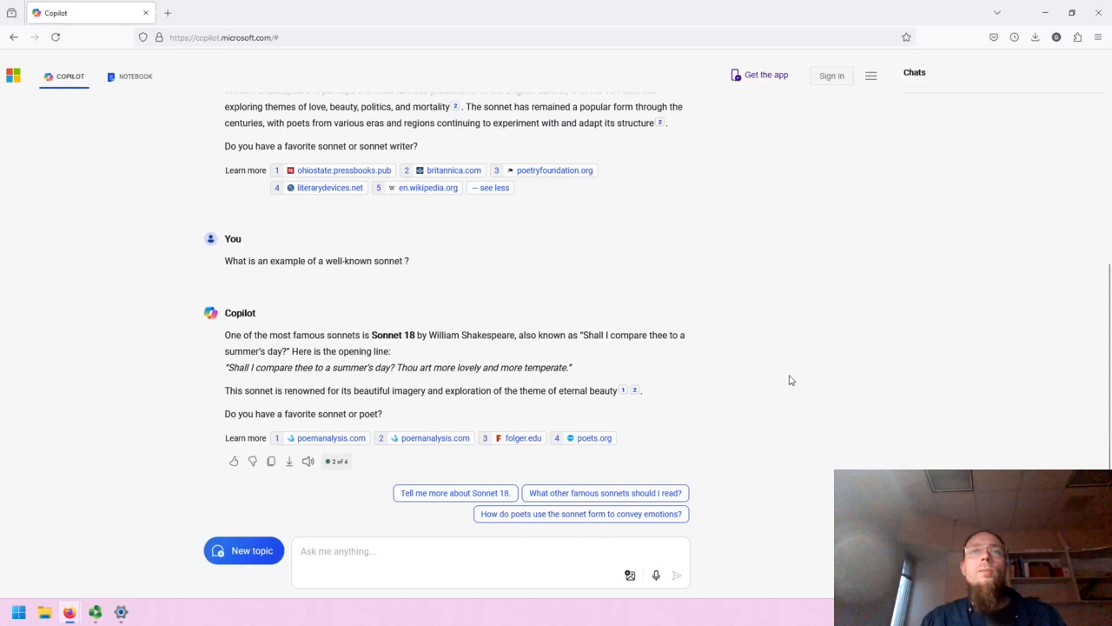
{"action": "mouse_move", "coordinate": [38, 370]}
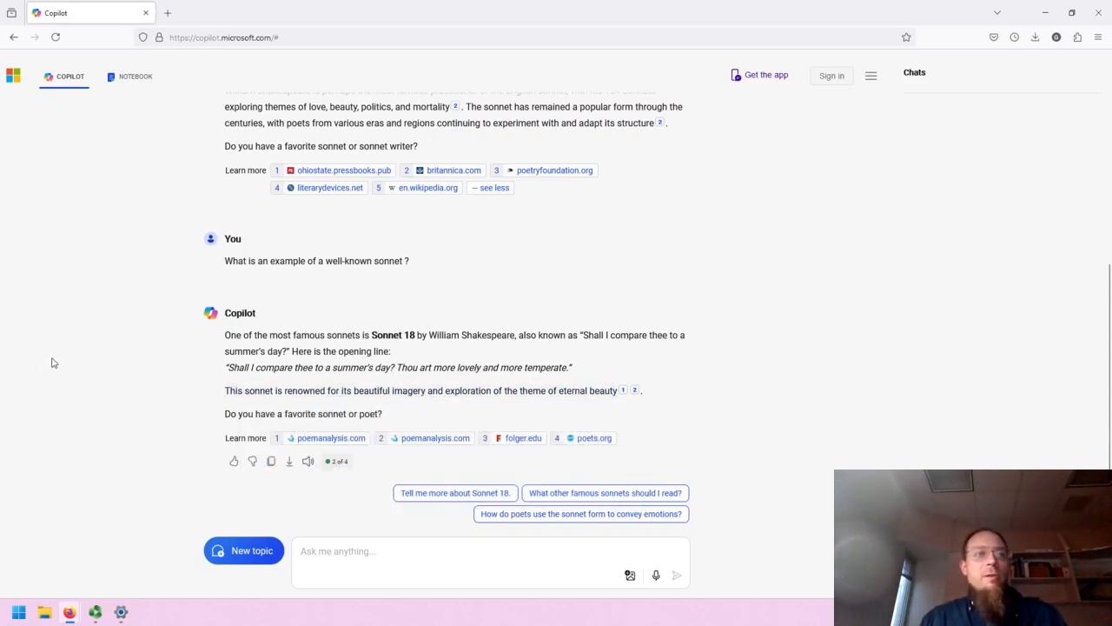
{"action": "mouse_move", "coordinate": [56, 360]}
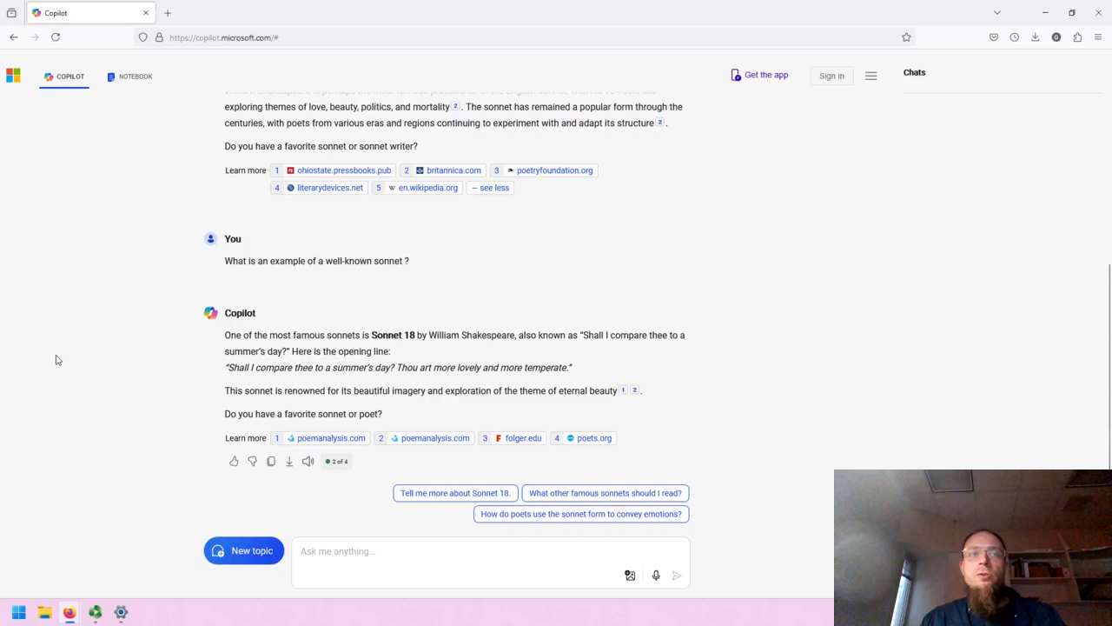
{"action": "mouse_move", "coordinate": [32, 356]}
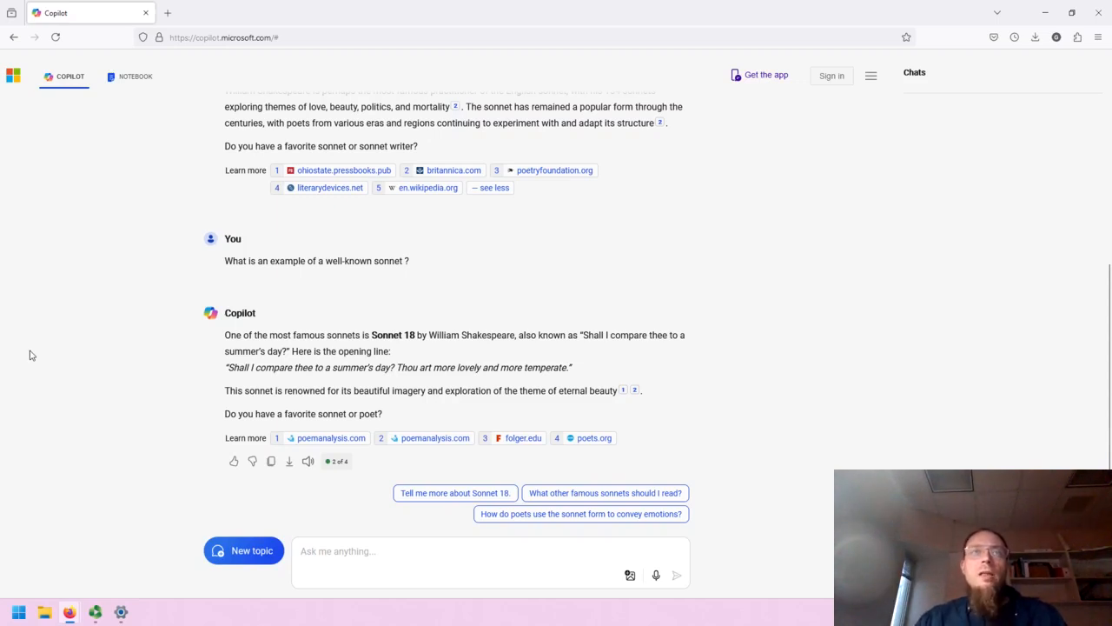
{"action": "mouse_move", "coordinate": [77, 511]}
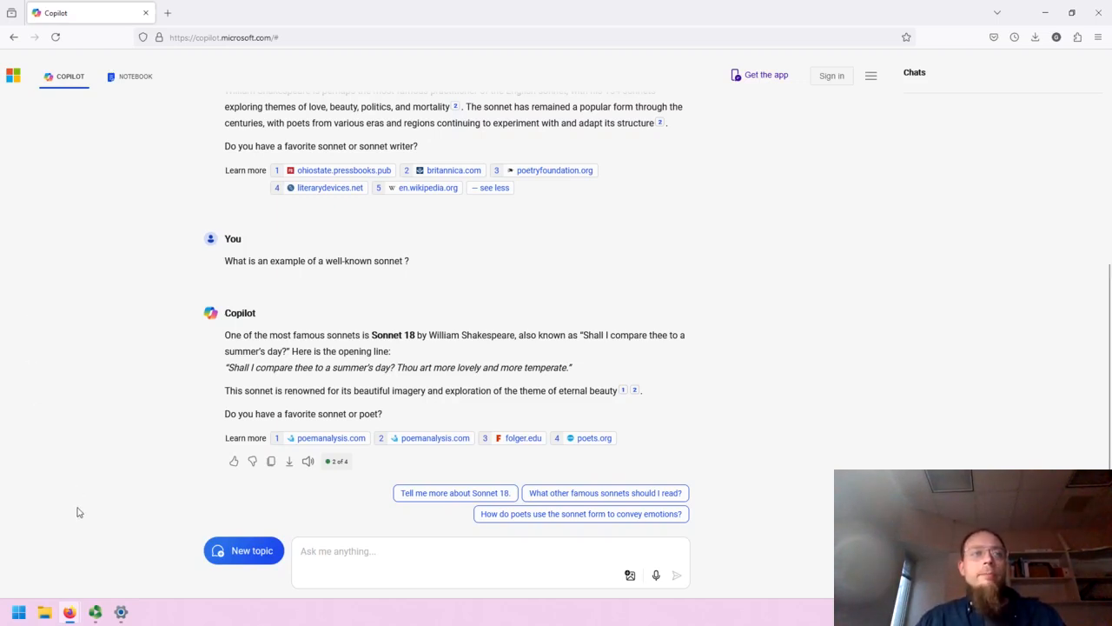